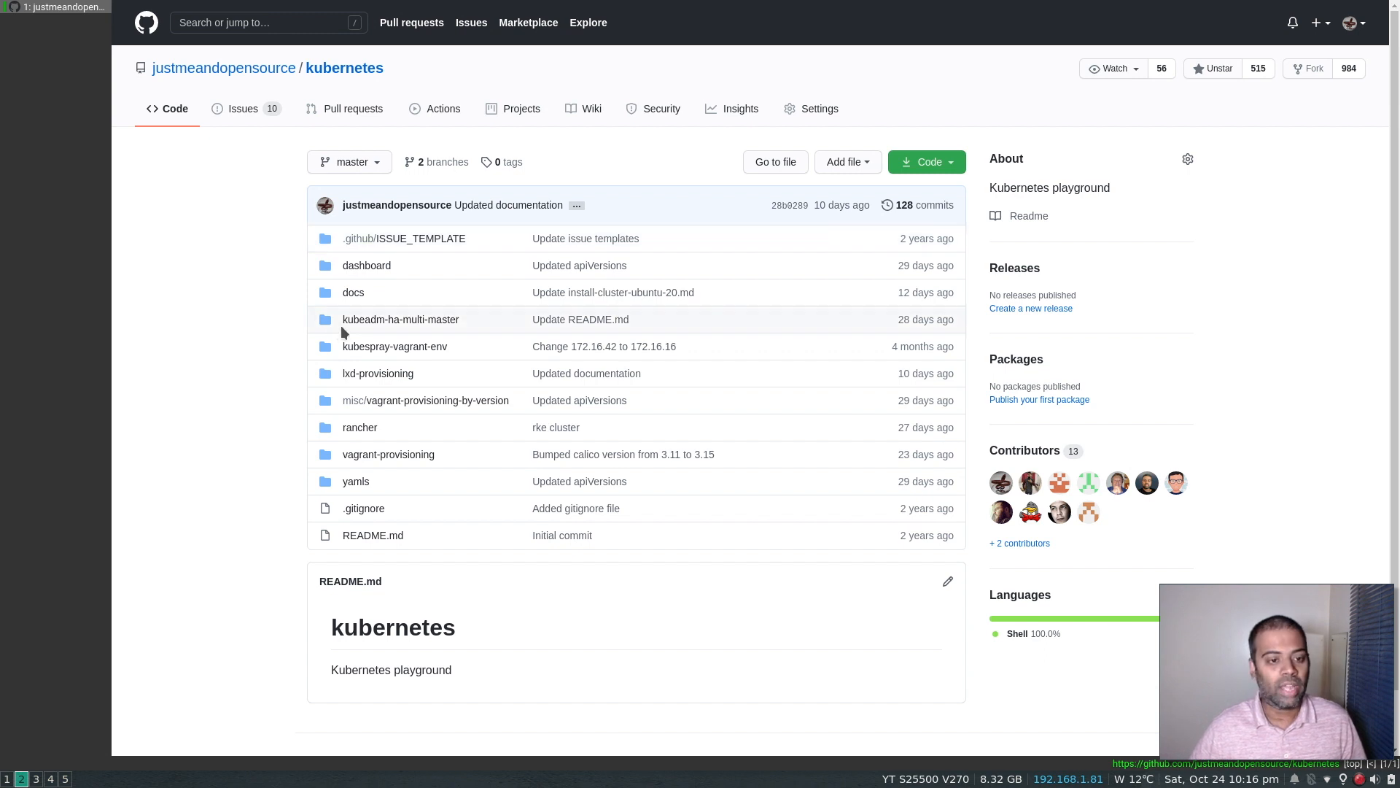
mouse_move(353, 292)
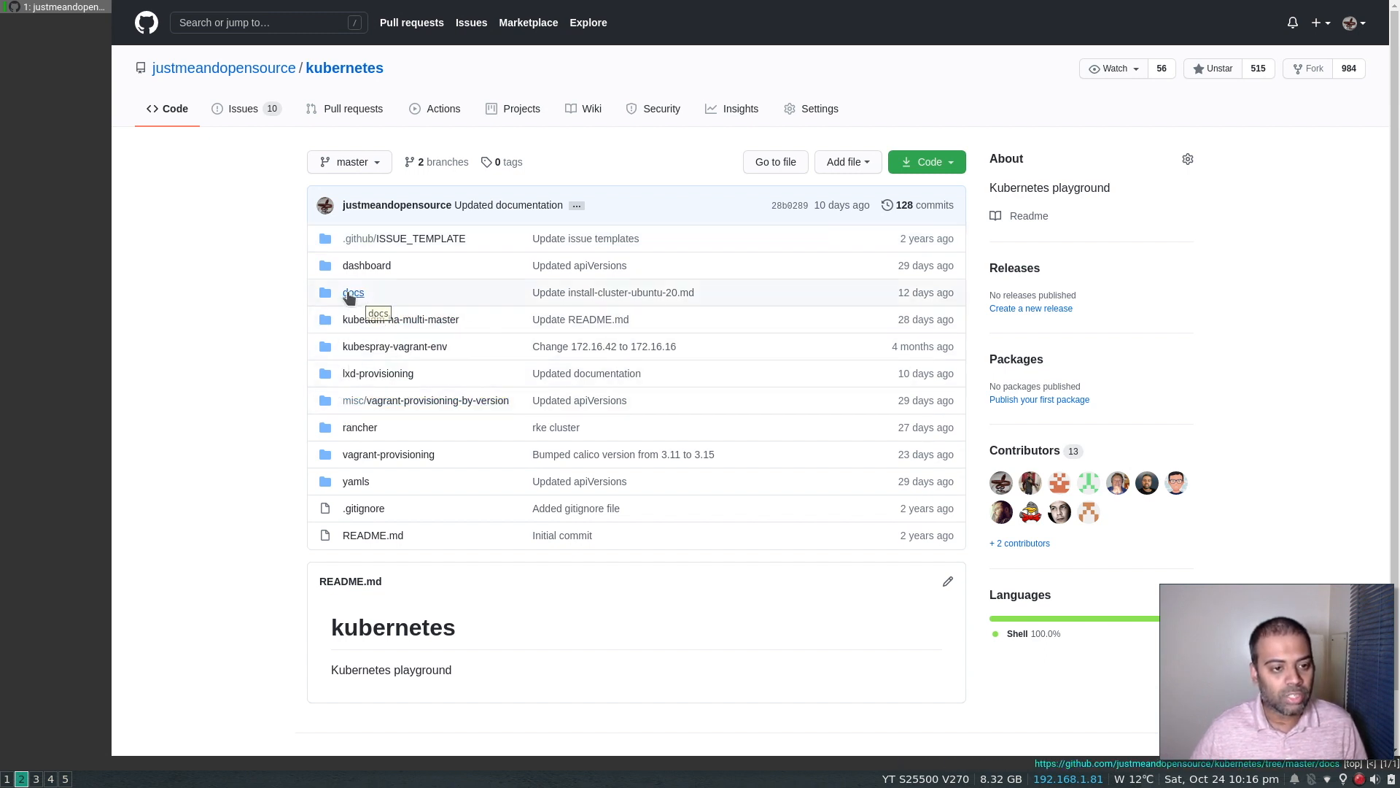
- Open docs/install-cluster-ubuntu-20.md and scroll down to the stacked topology diagram
left_click(352, 292)
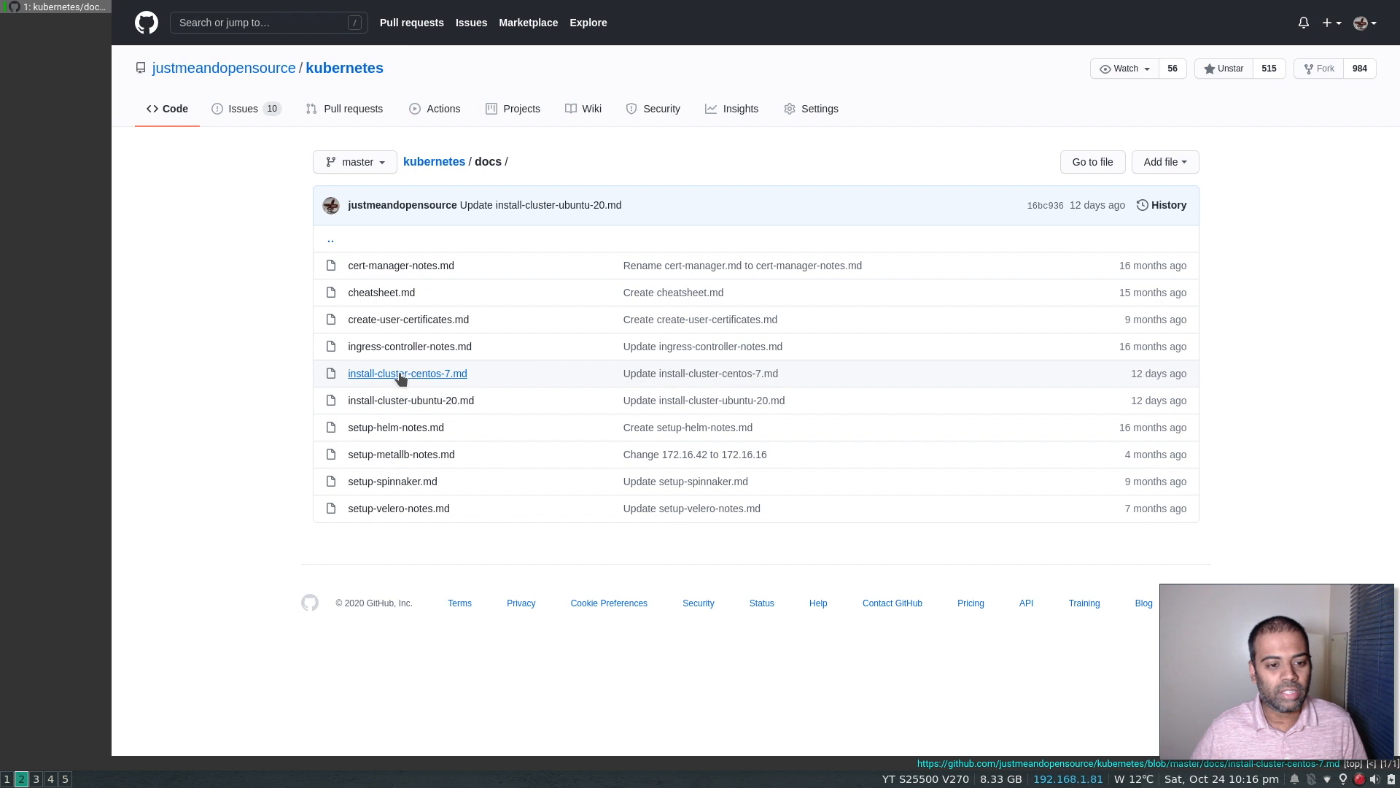
mouse_move(410, 401)
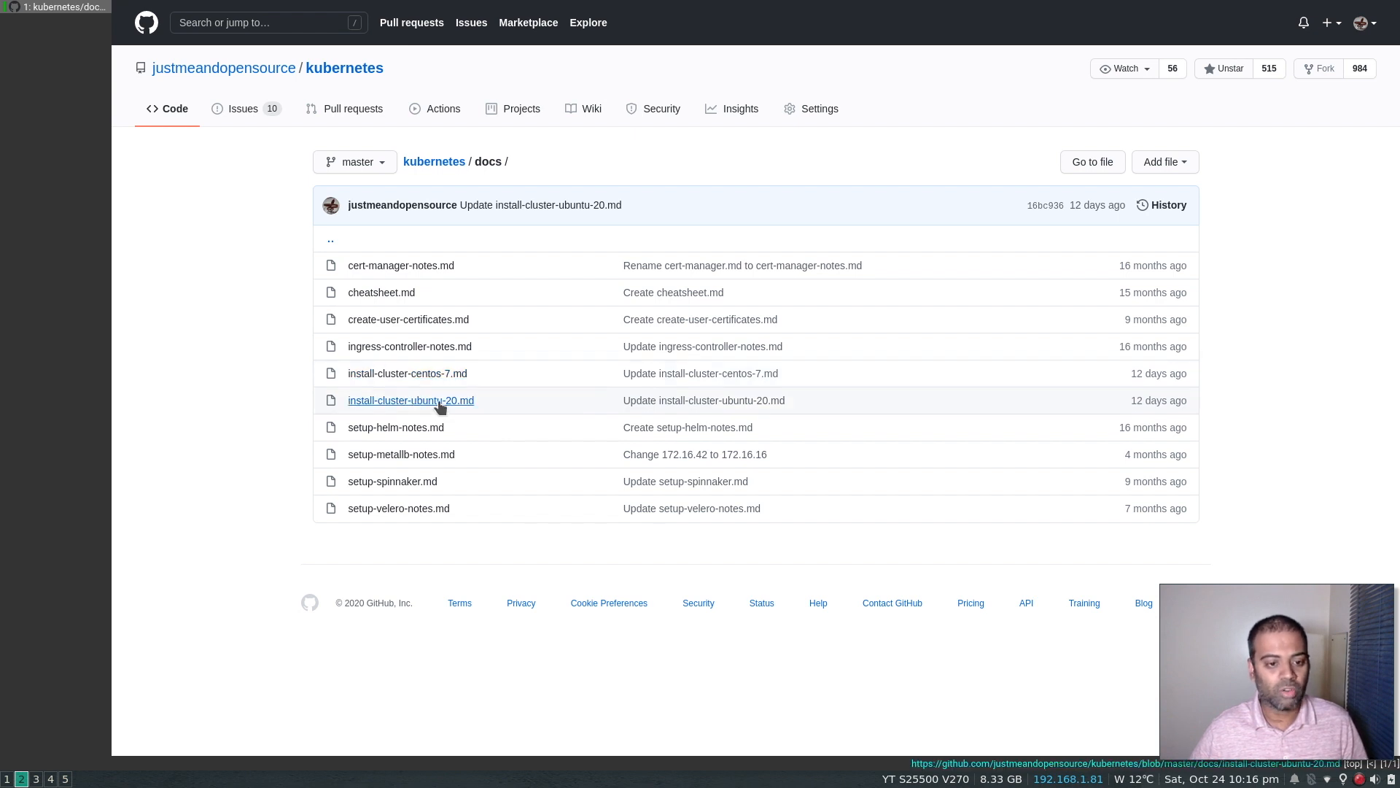
left_click(410, 400)
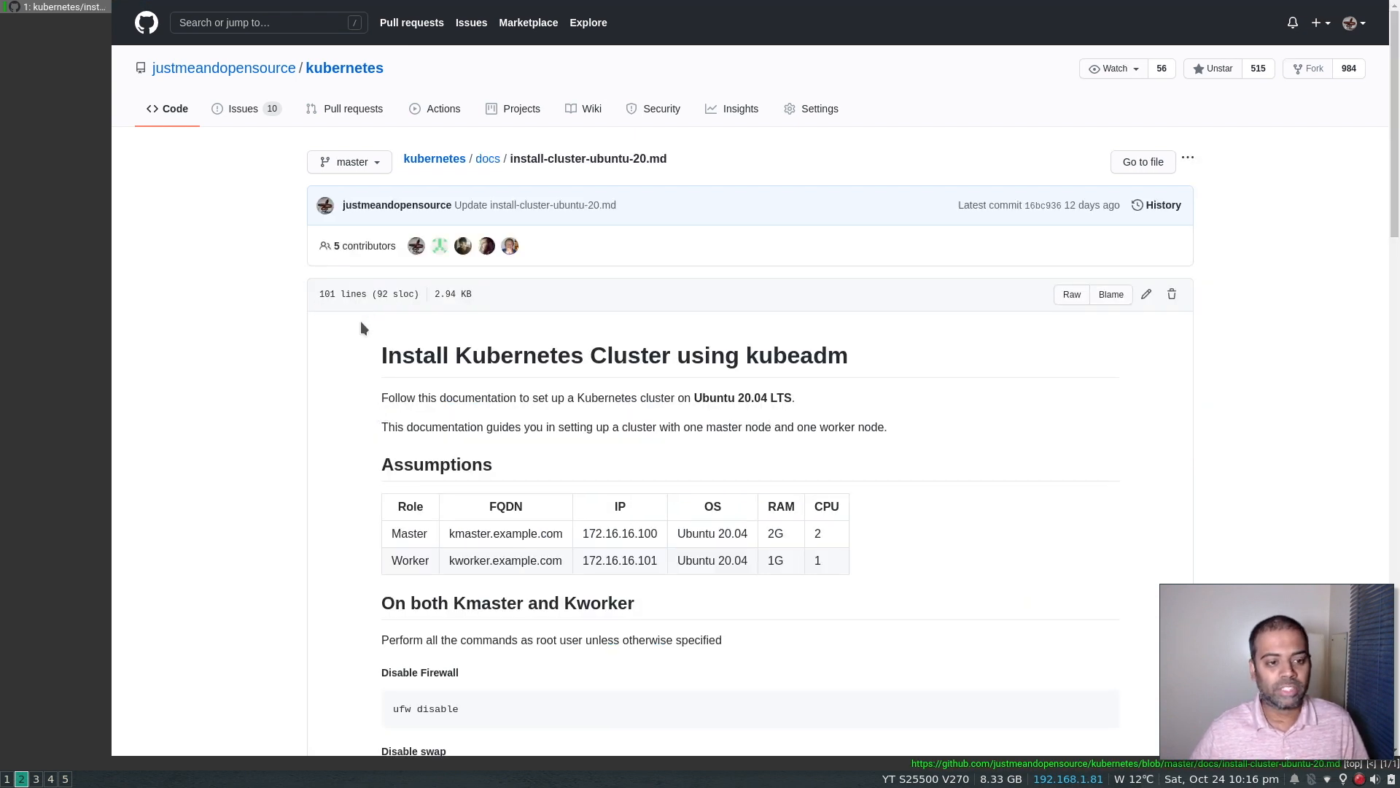
scroll("down", 3)
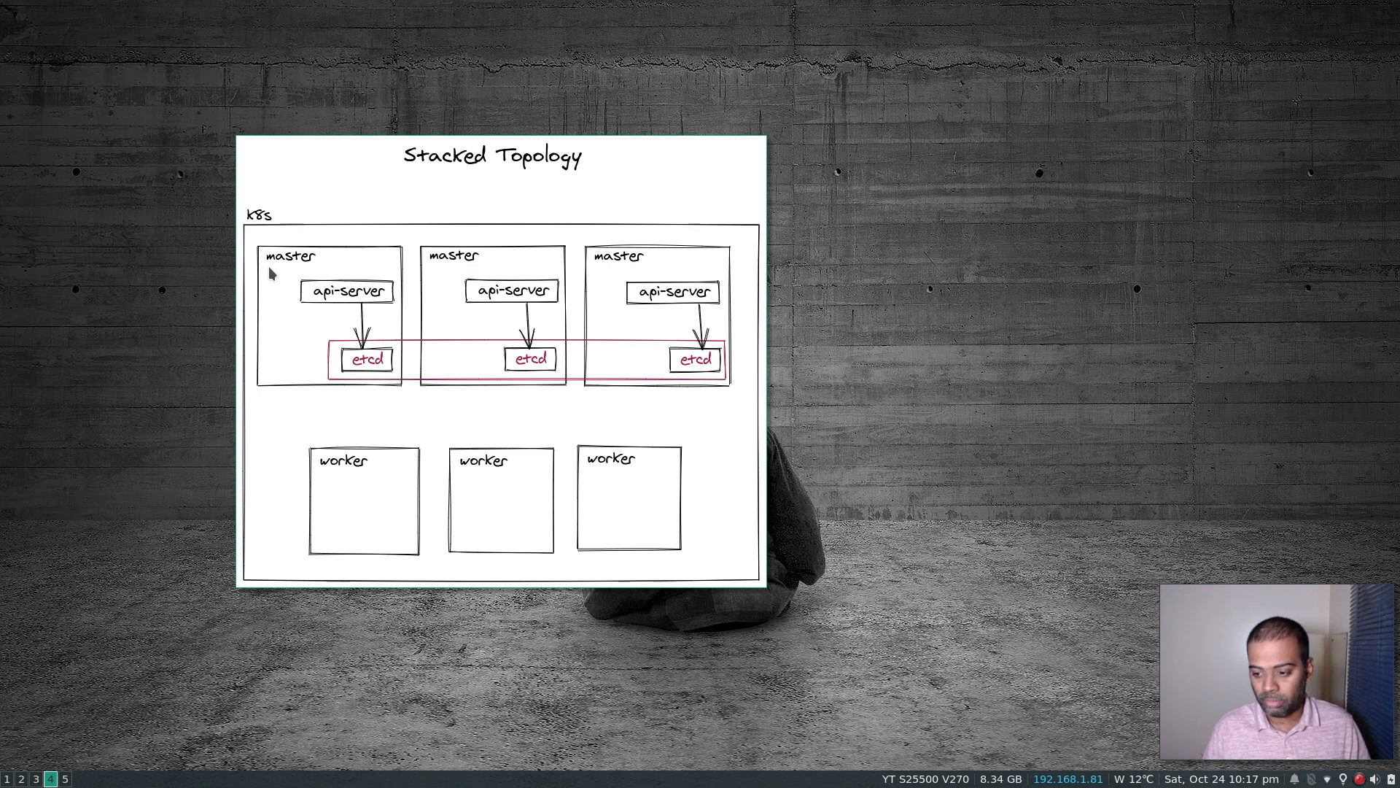
mouse_move(317, 180)
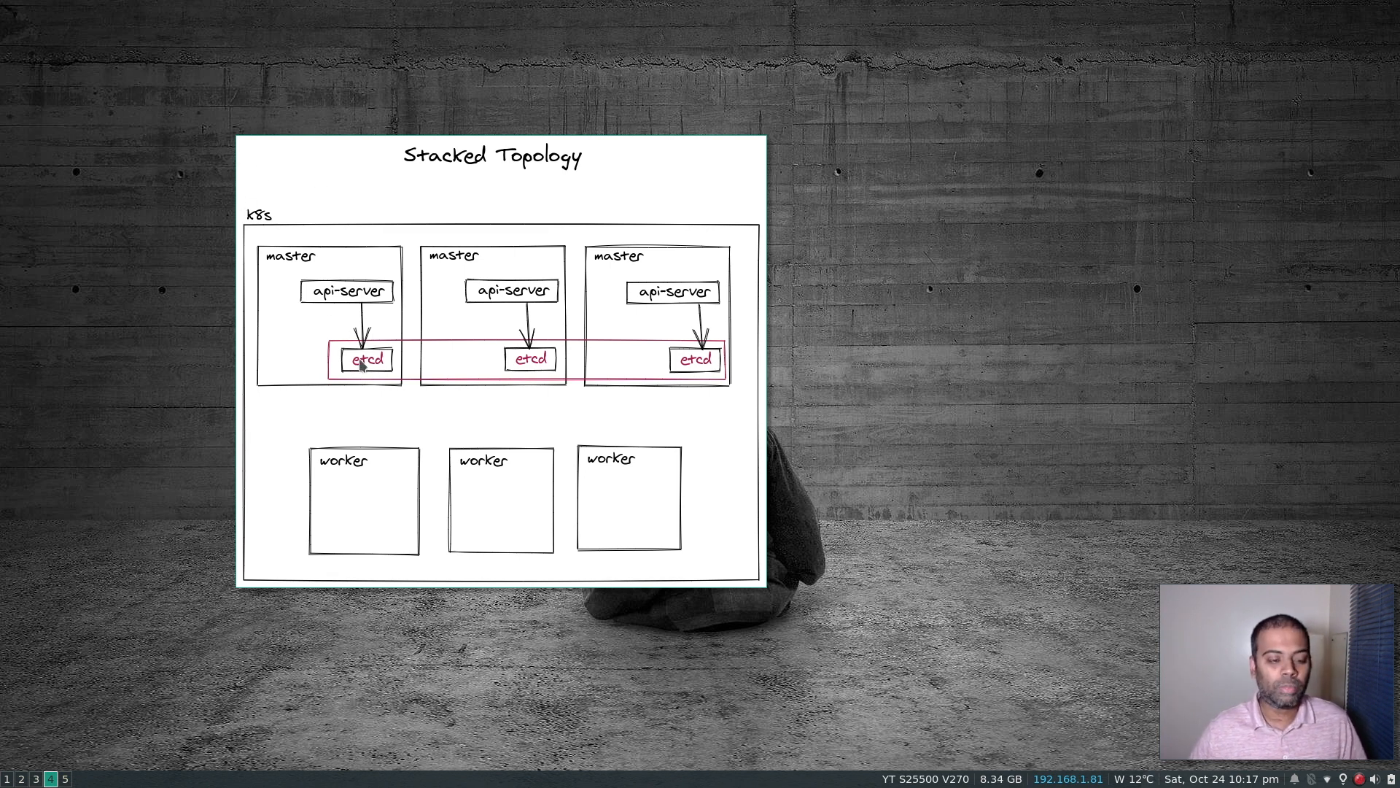
mouse_move(552, 302)
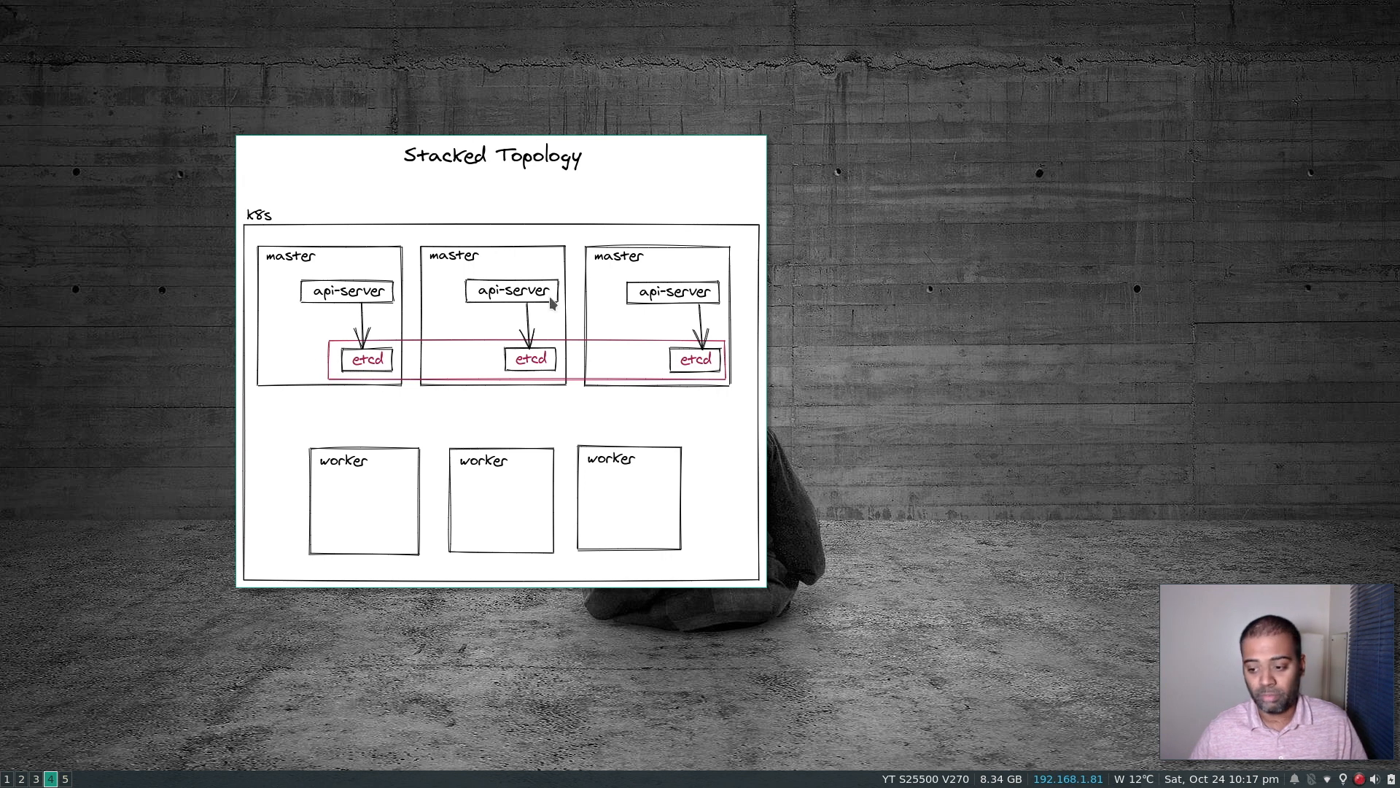
mouse_move(330, 342)
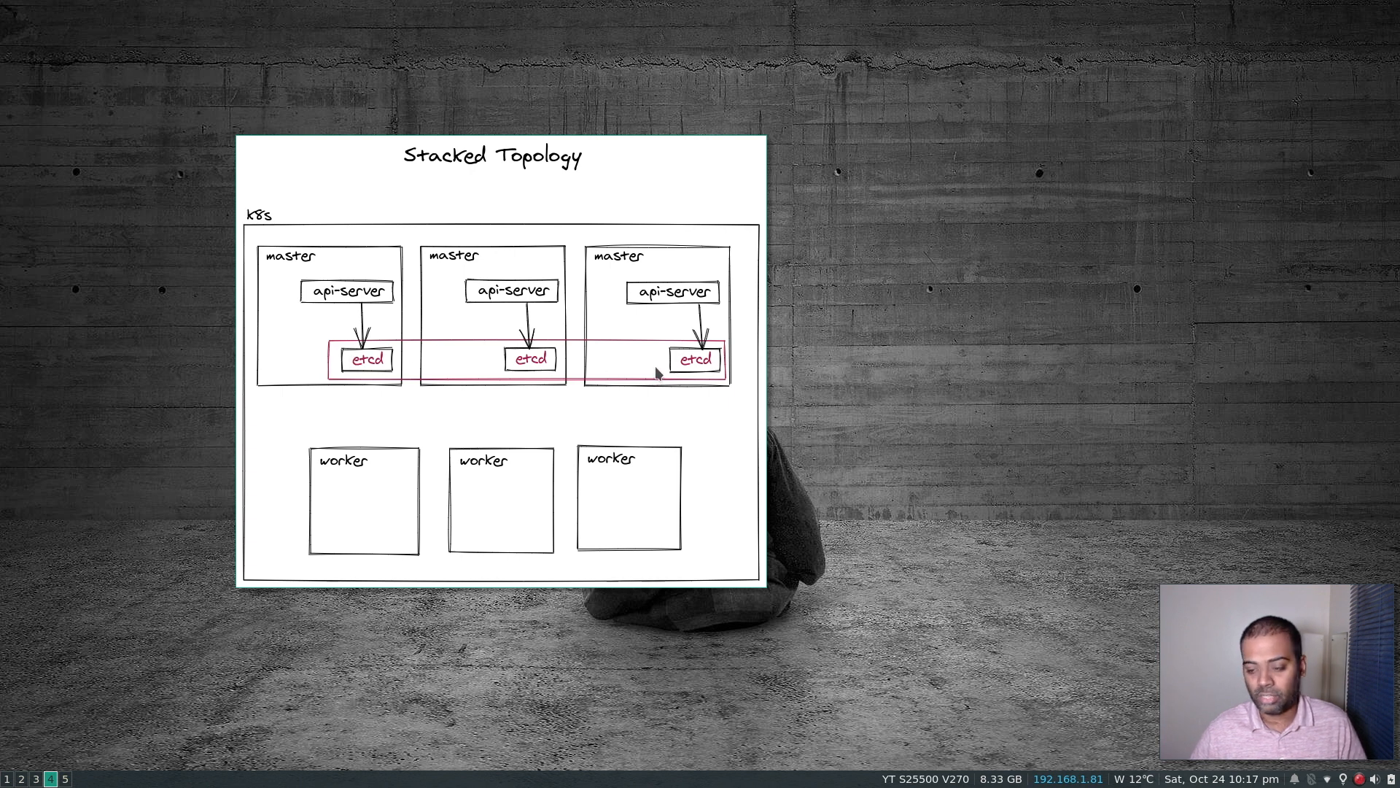
mouse_move(639, 362)
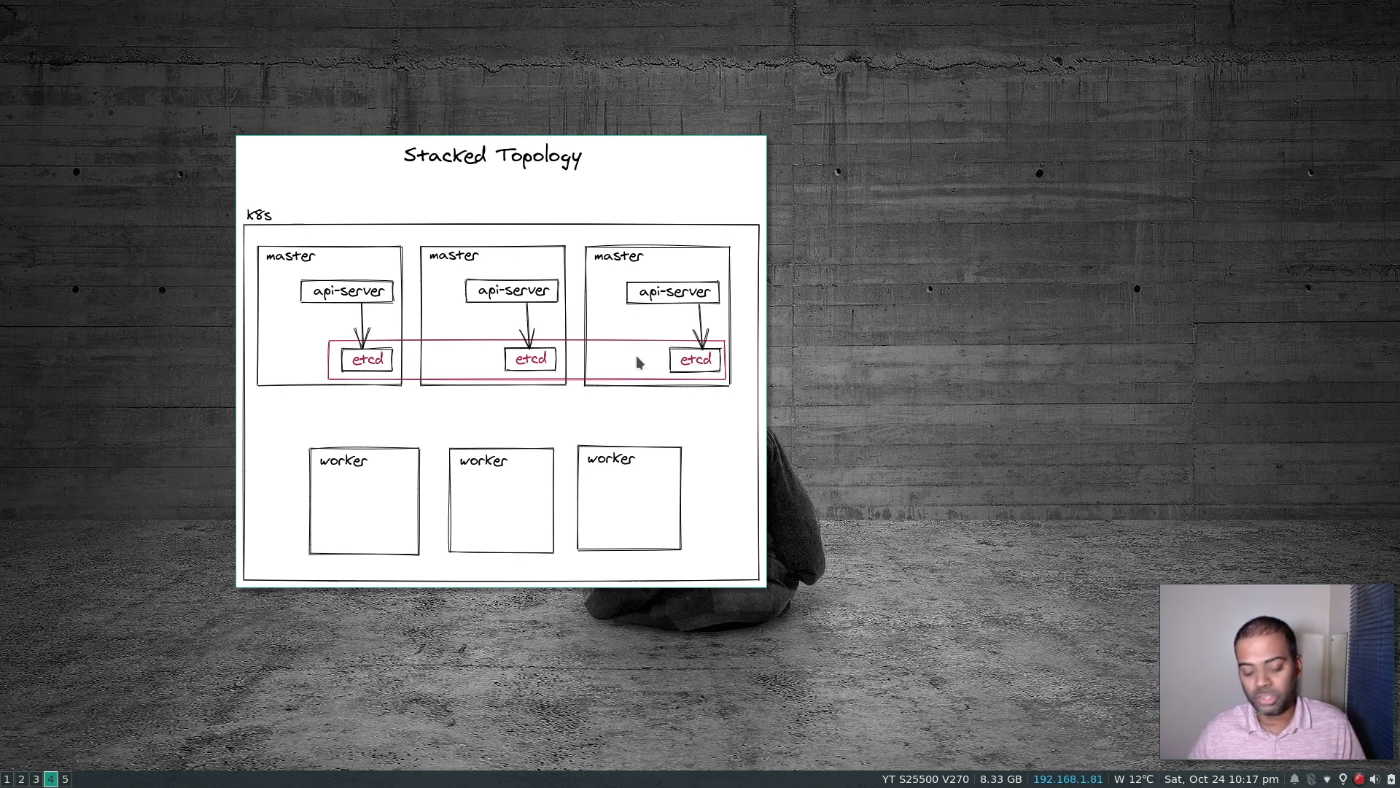
mouse_move(601, 355)
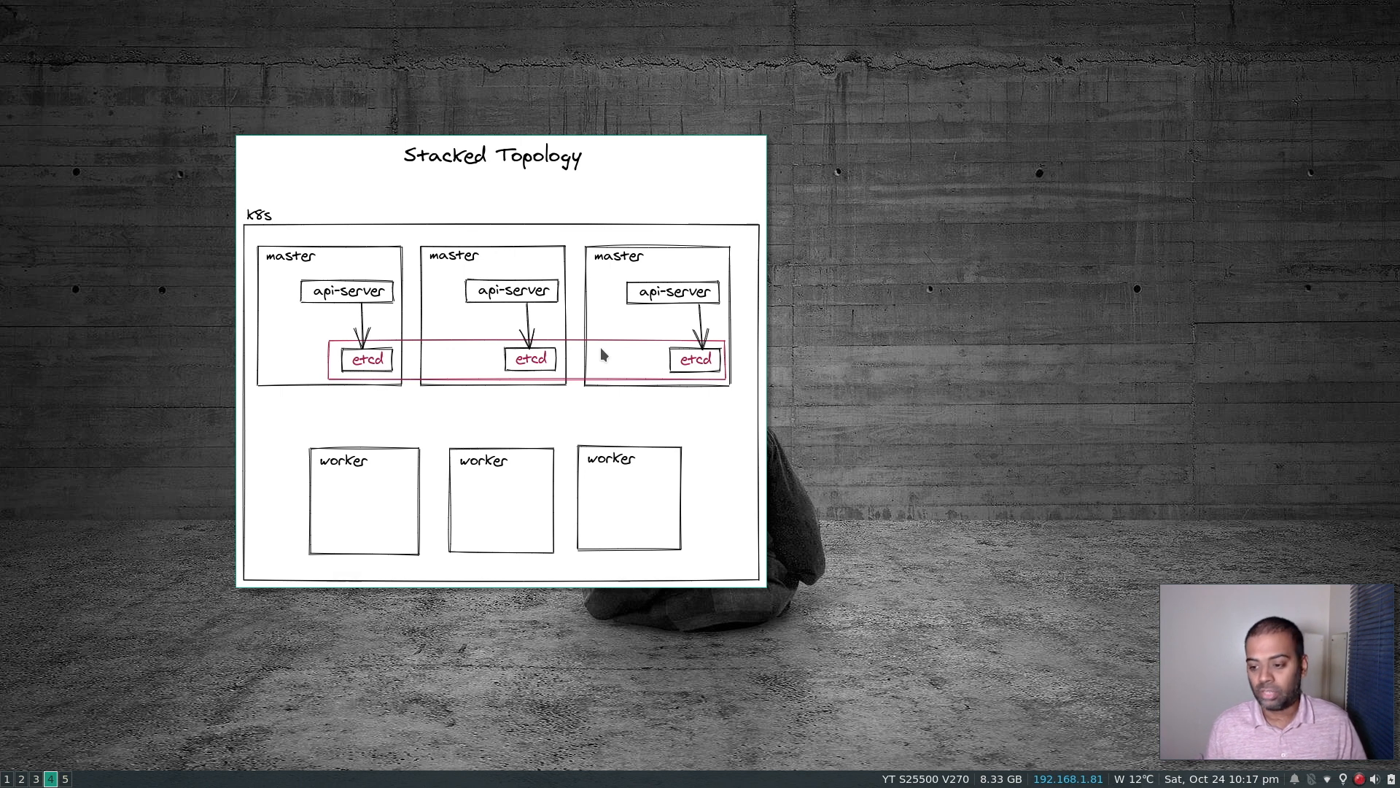
mouse_move(496, 350)
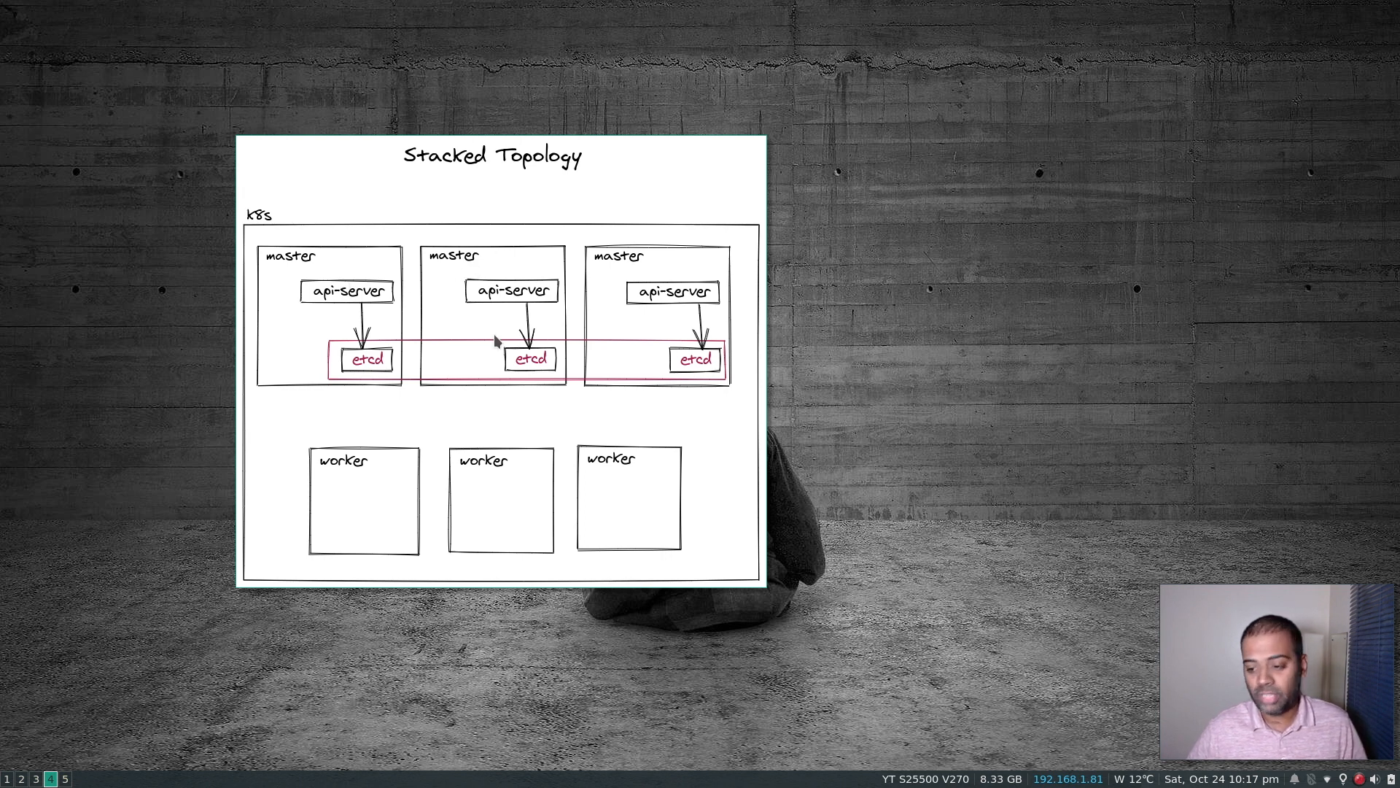
mouse_move(518, 357)
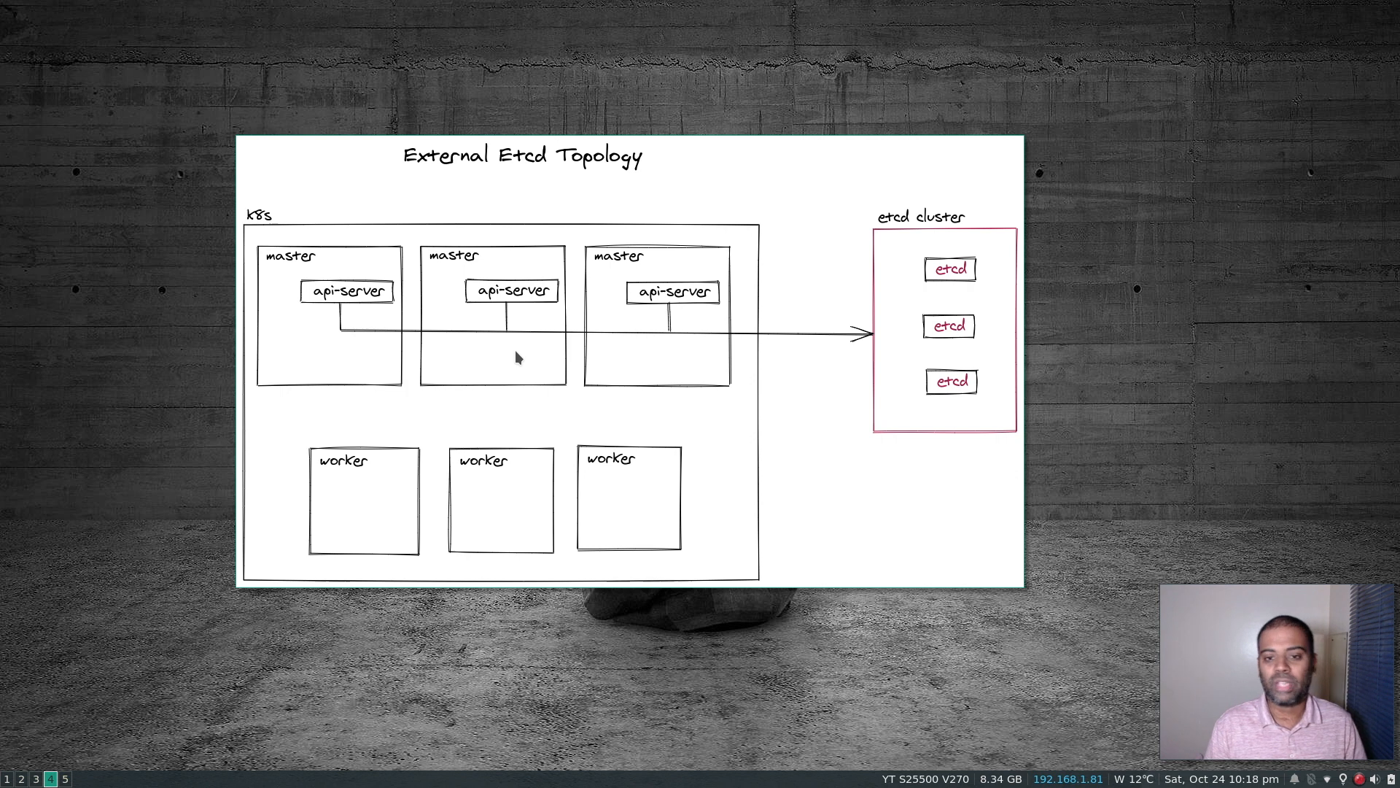
mouse_move(517, 284)
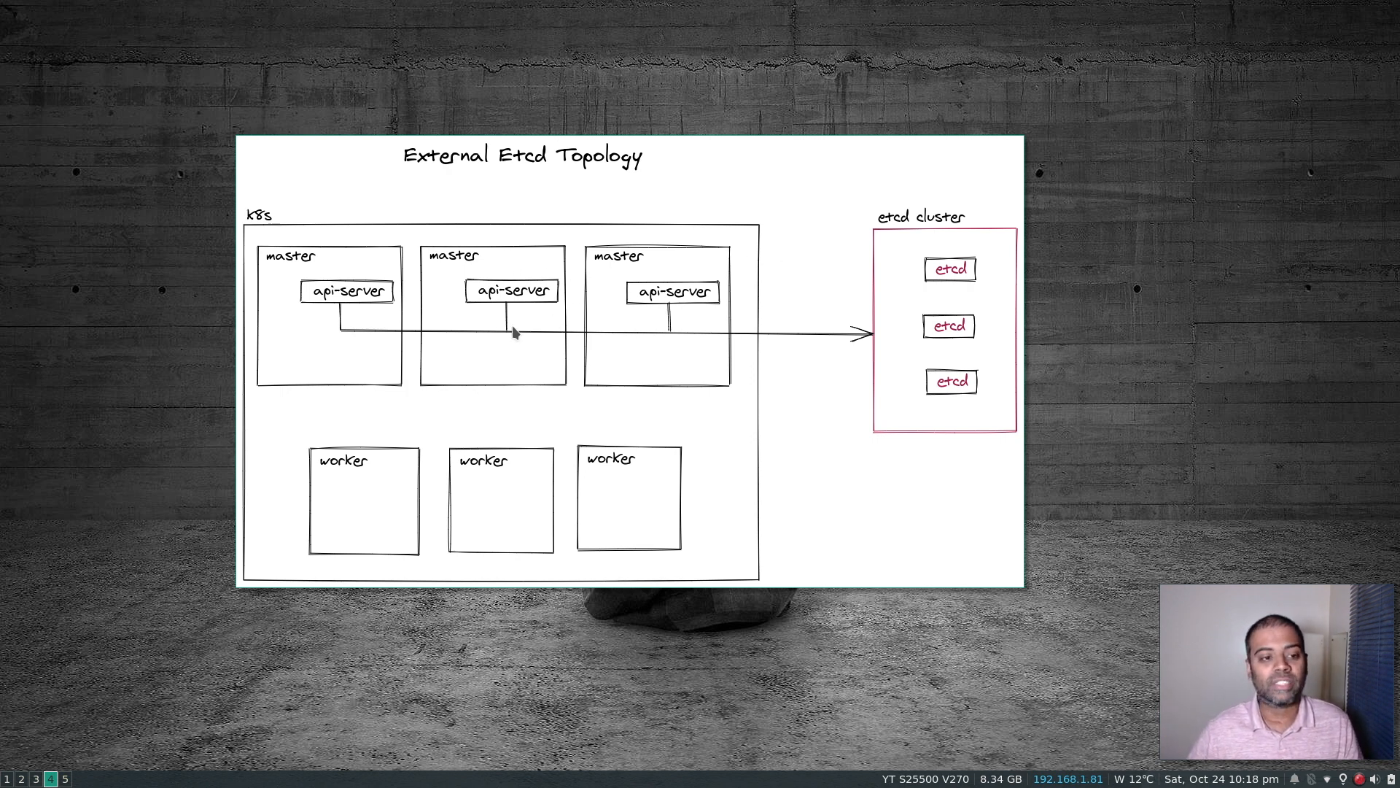
mouse_move(424, 309)
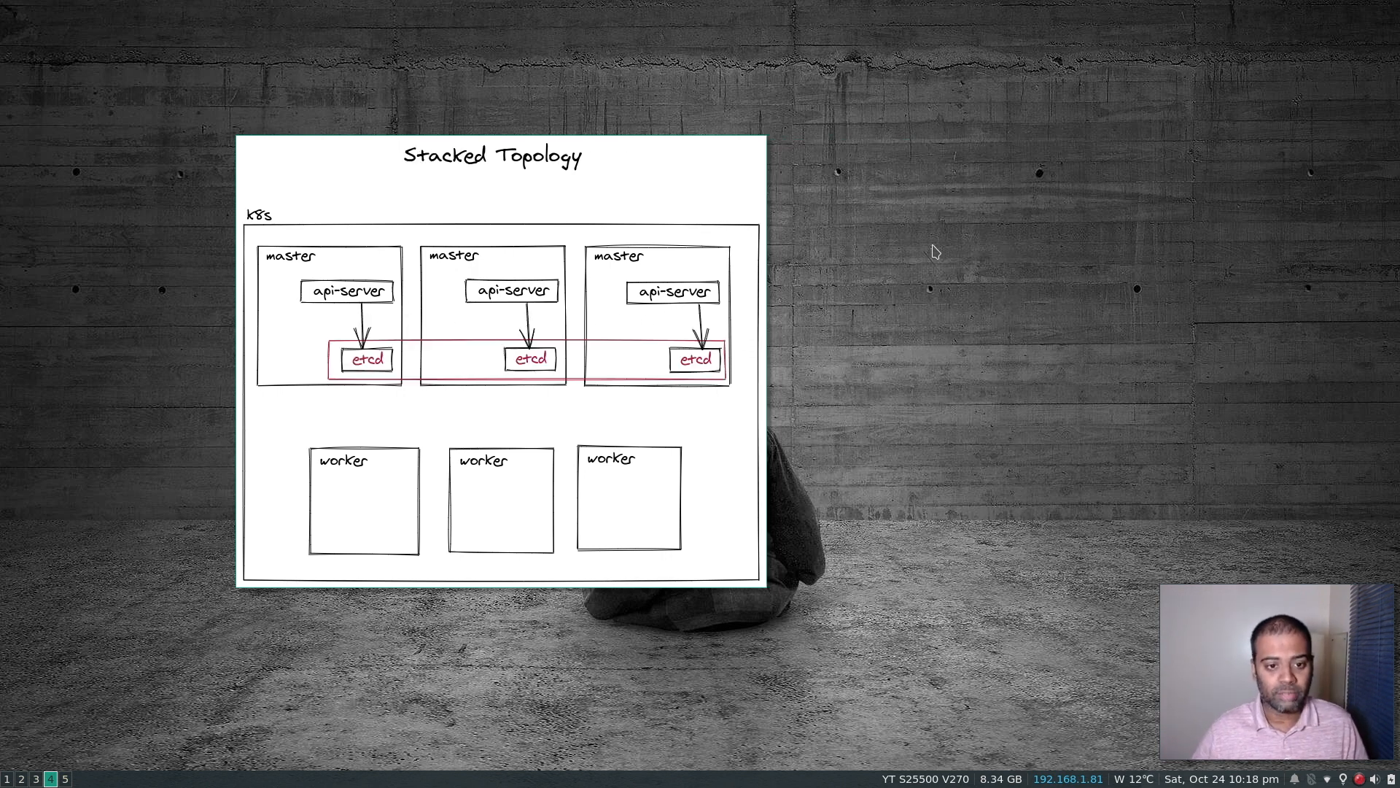
mouse_move(330, 319)
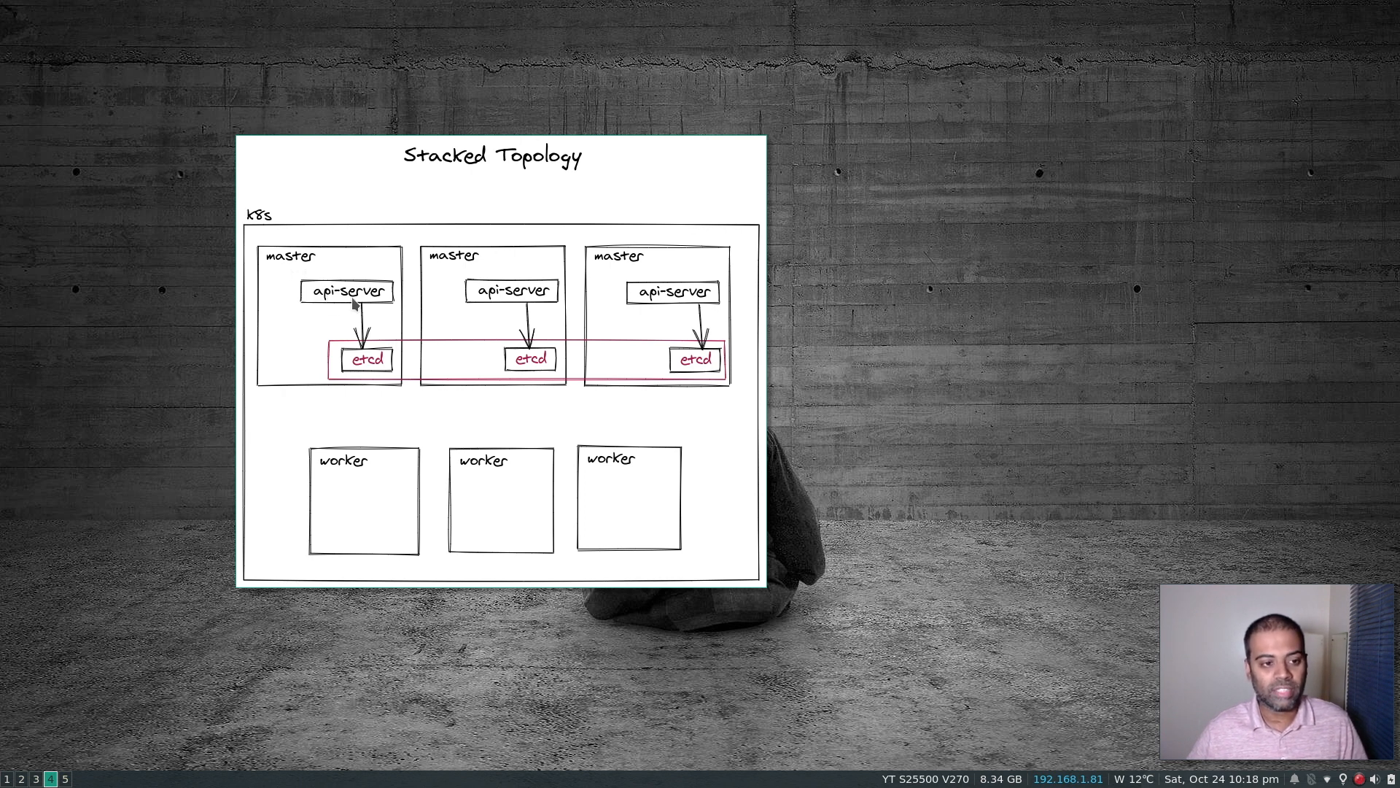
mouse_move(362, 370)
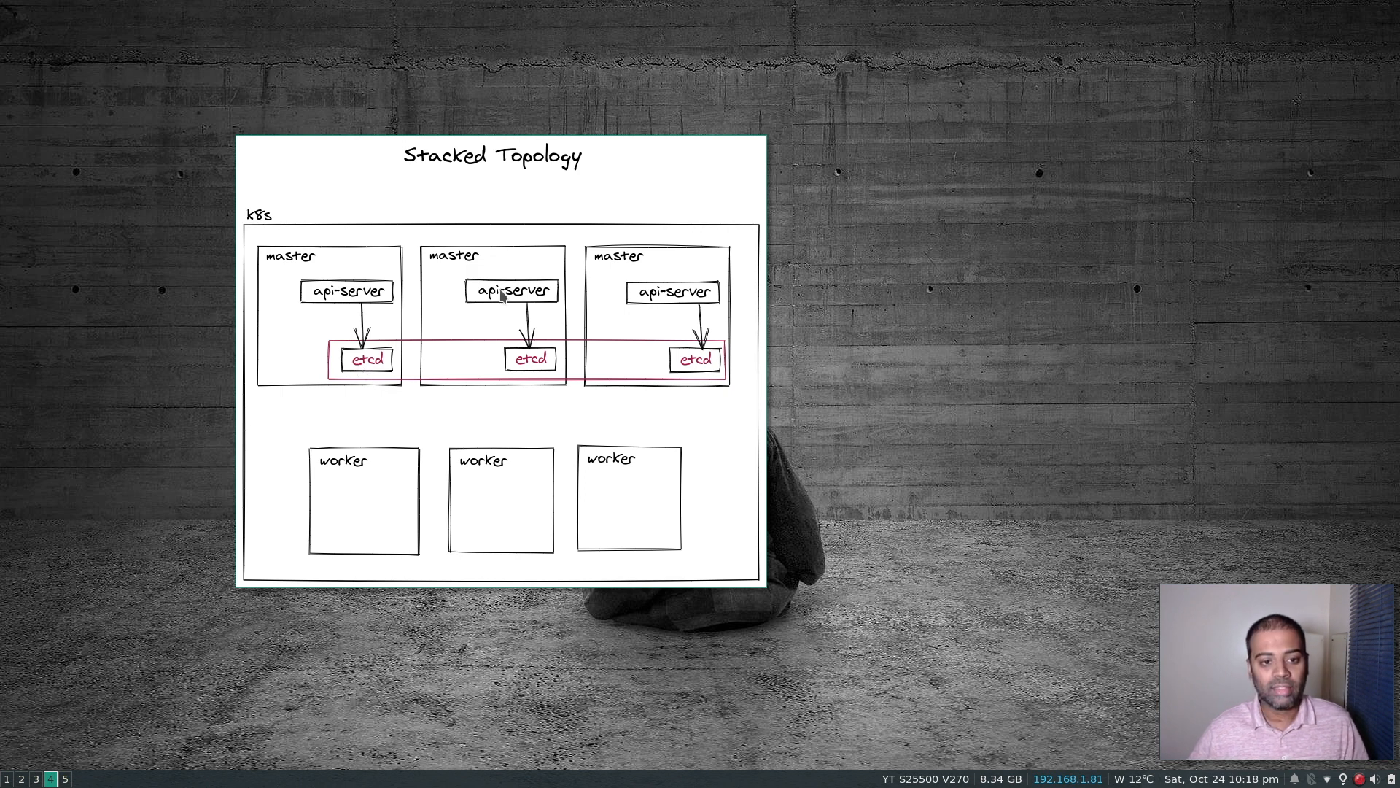
mouse_move(454, 266)
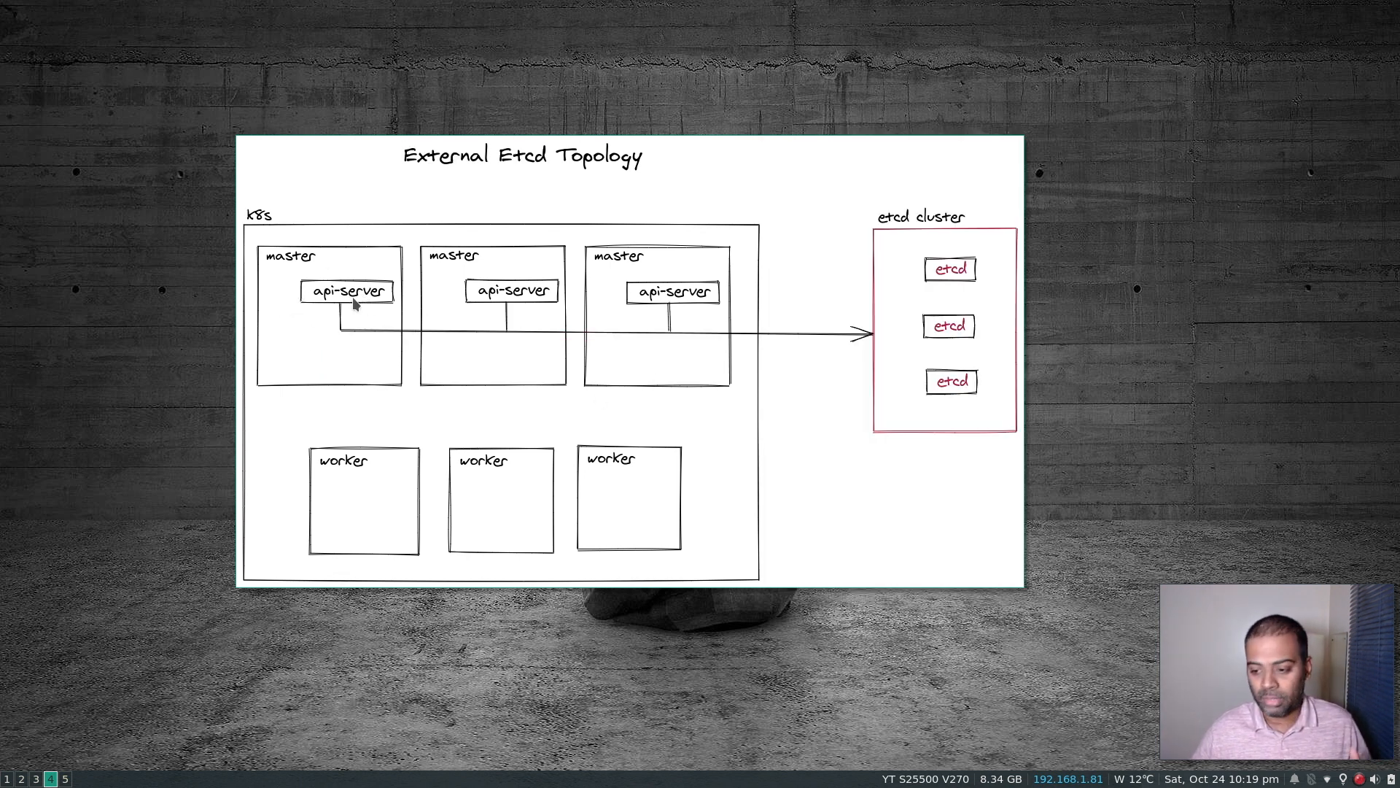
mouse_move(866, 334)
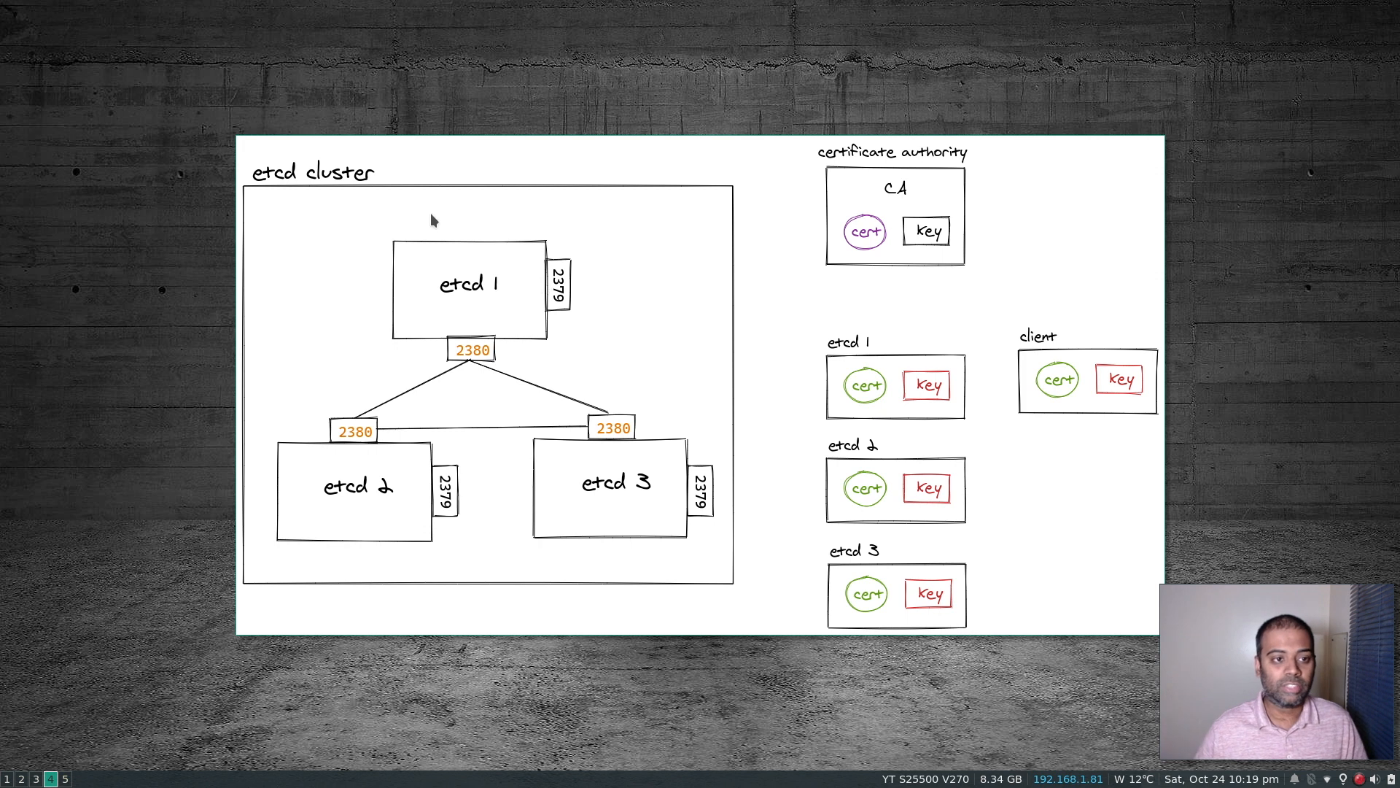
mouse_move(425, 229)
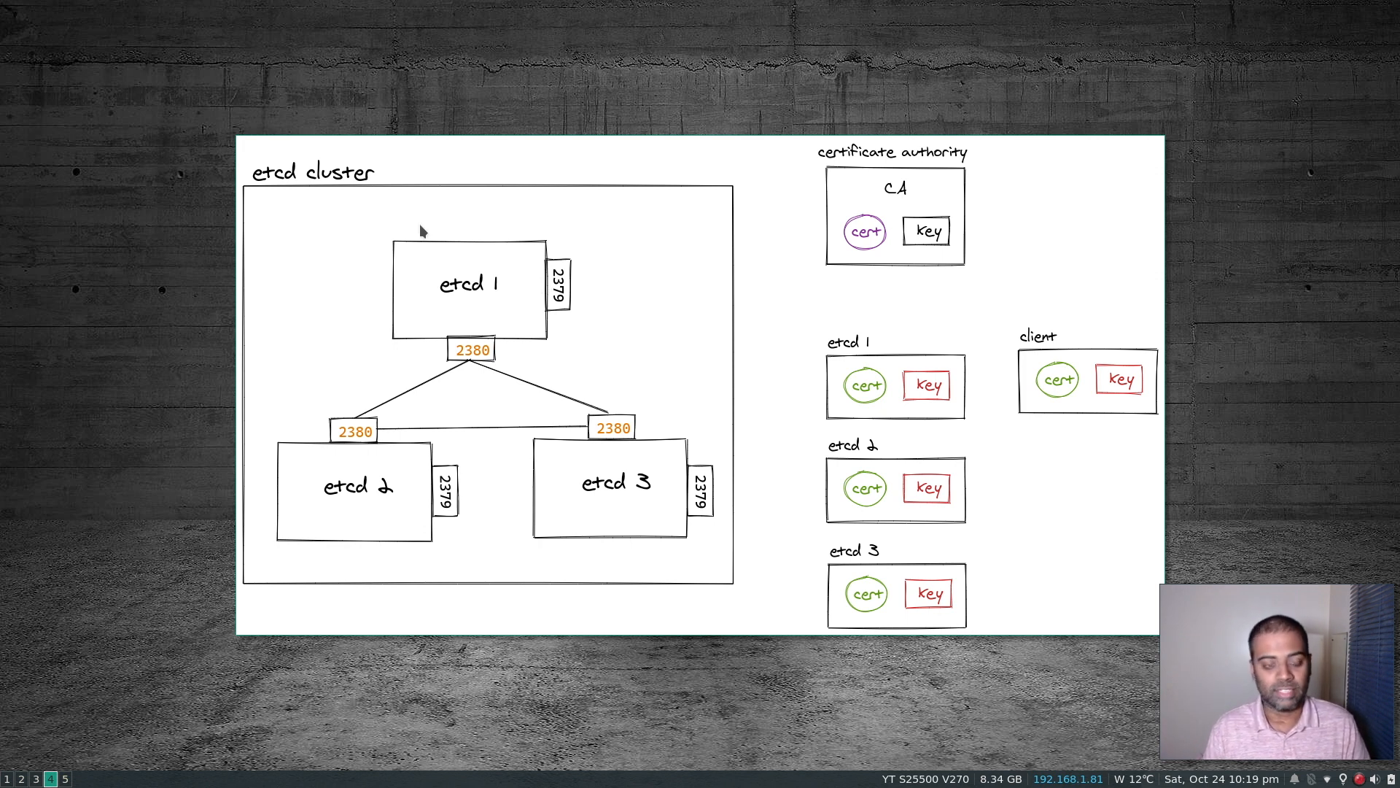
mouse_move(634, 494)
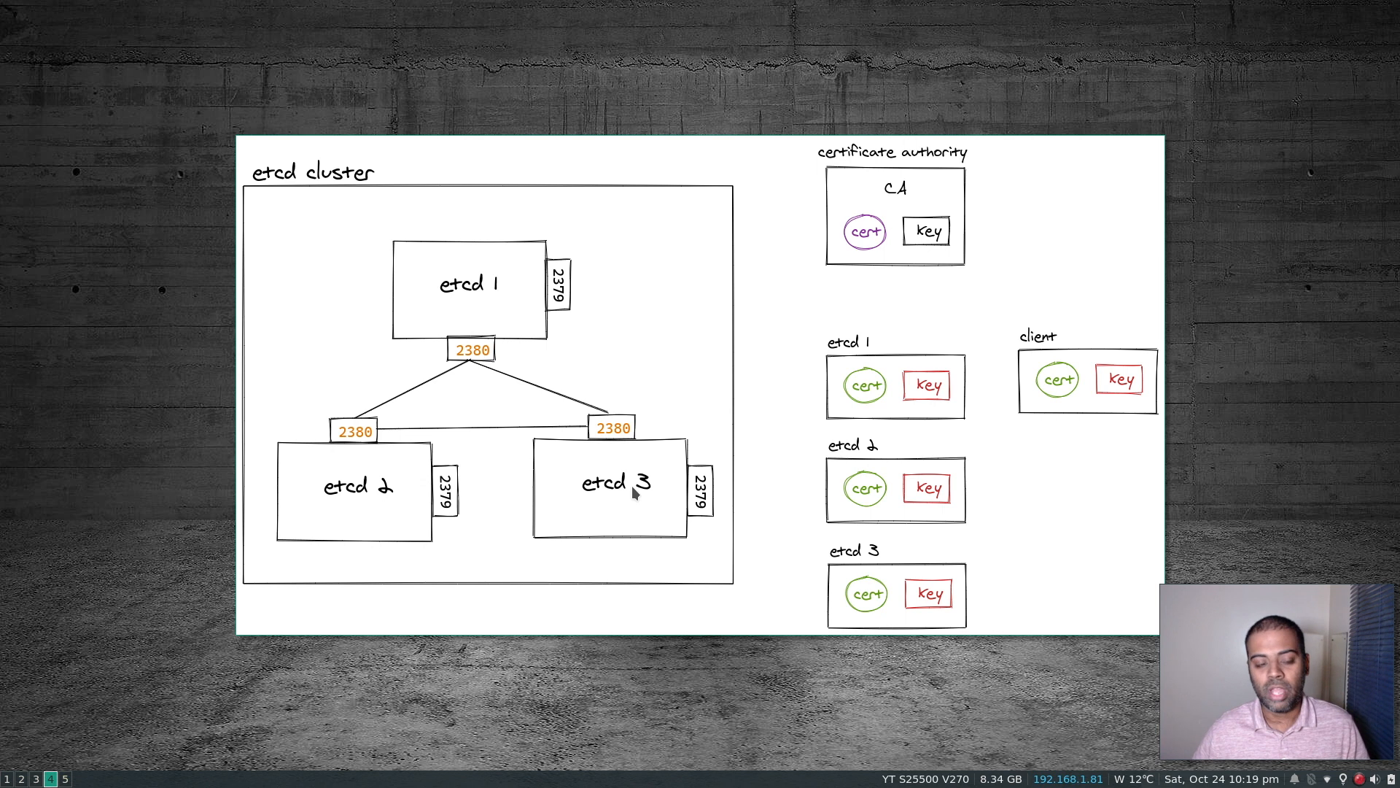
mouse_move(438, 288)
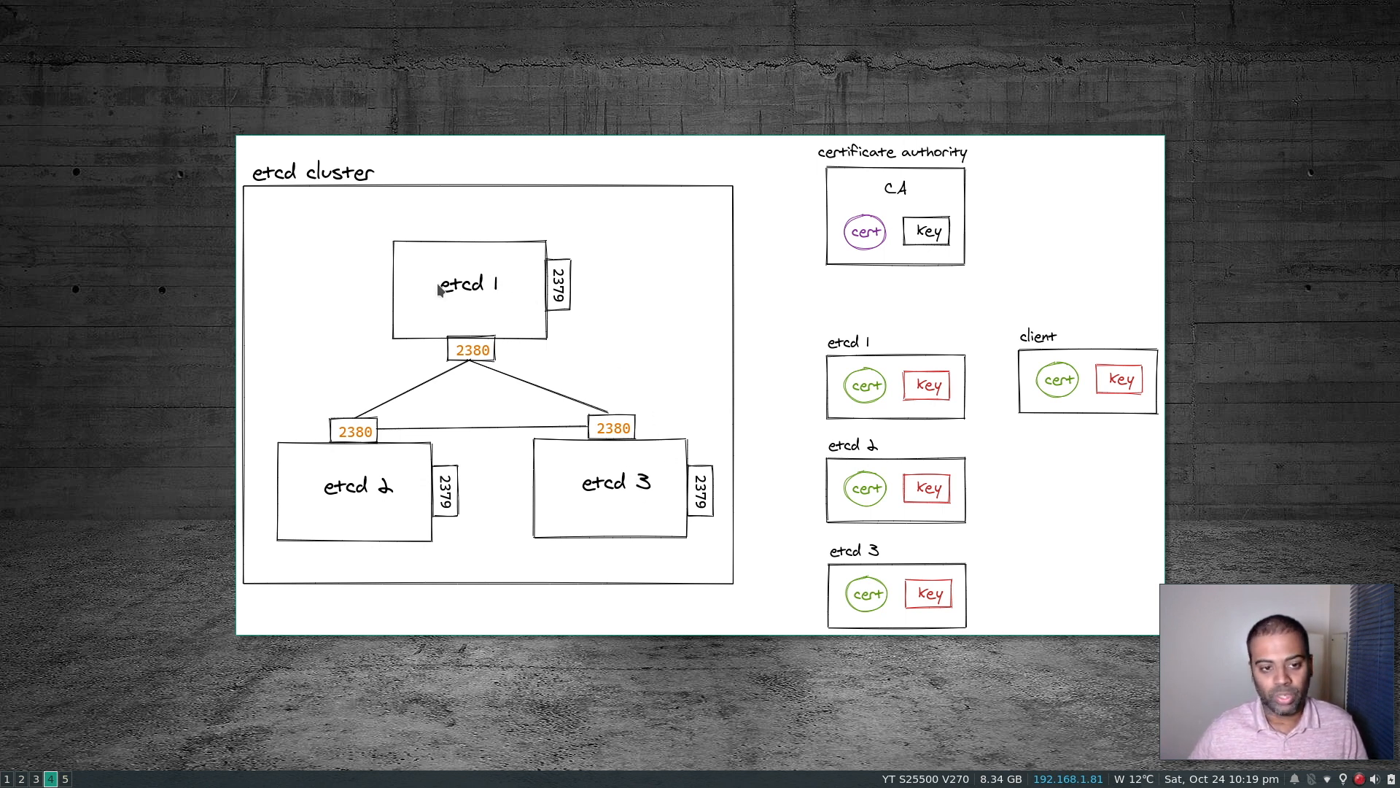
mouse_move(502, 354)
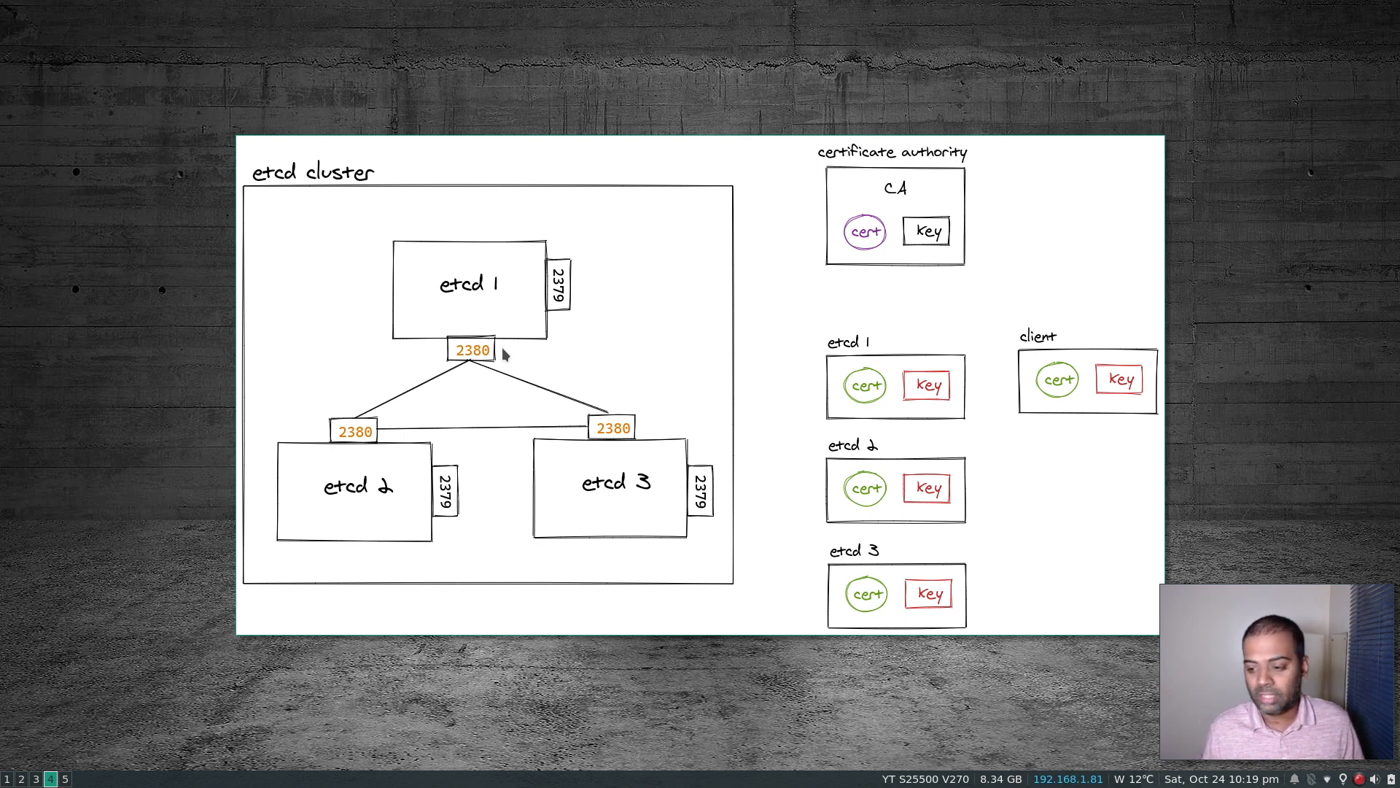
mouse_move(458, 295)
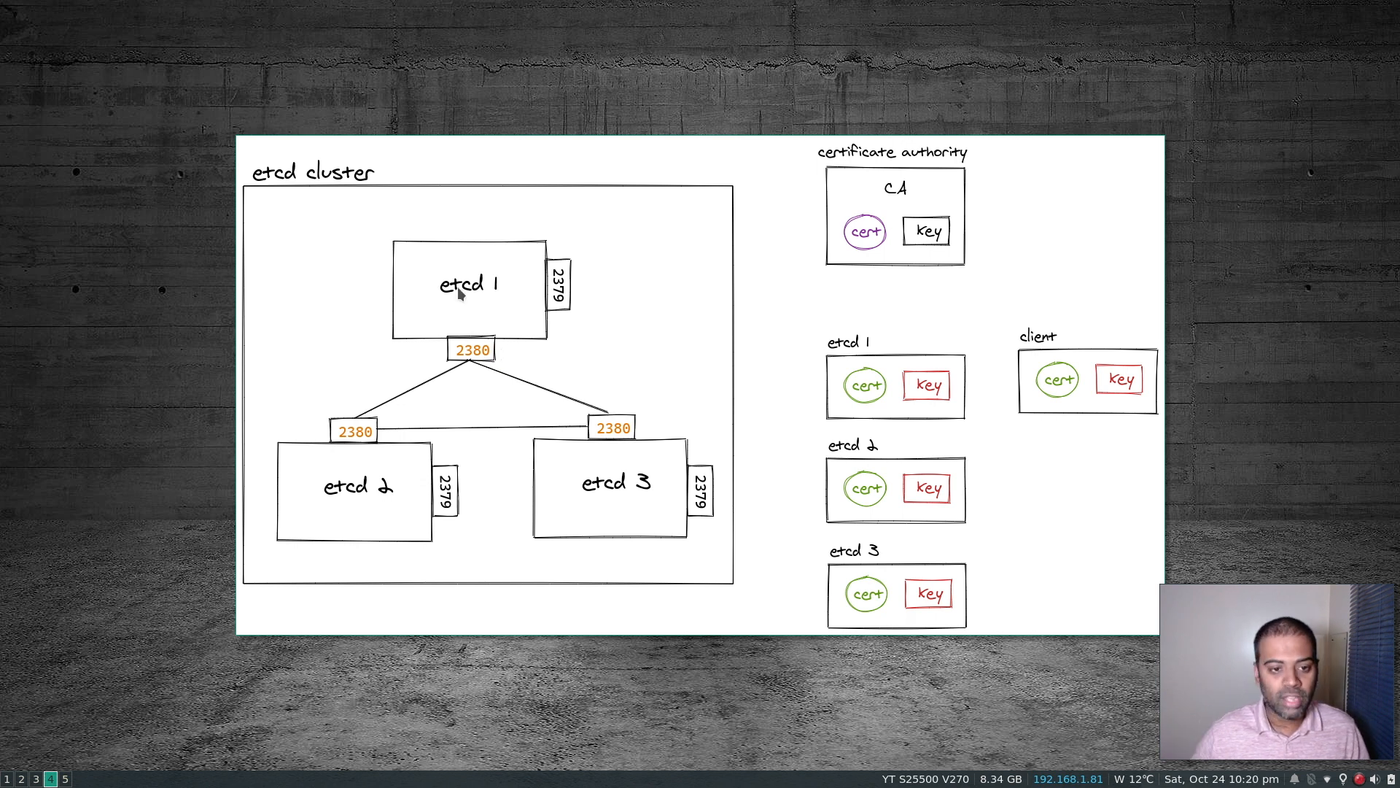
mouse_move(603, 494)
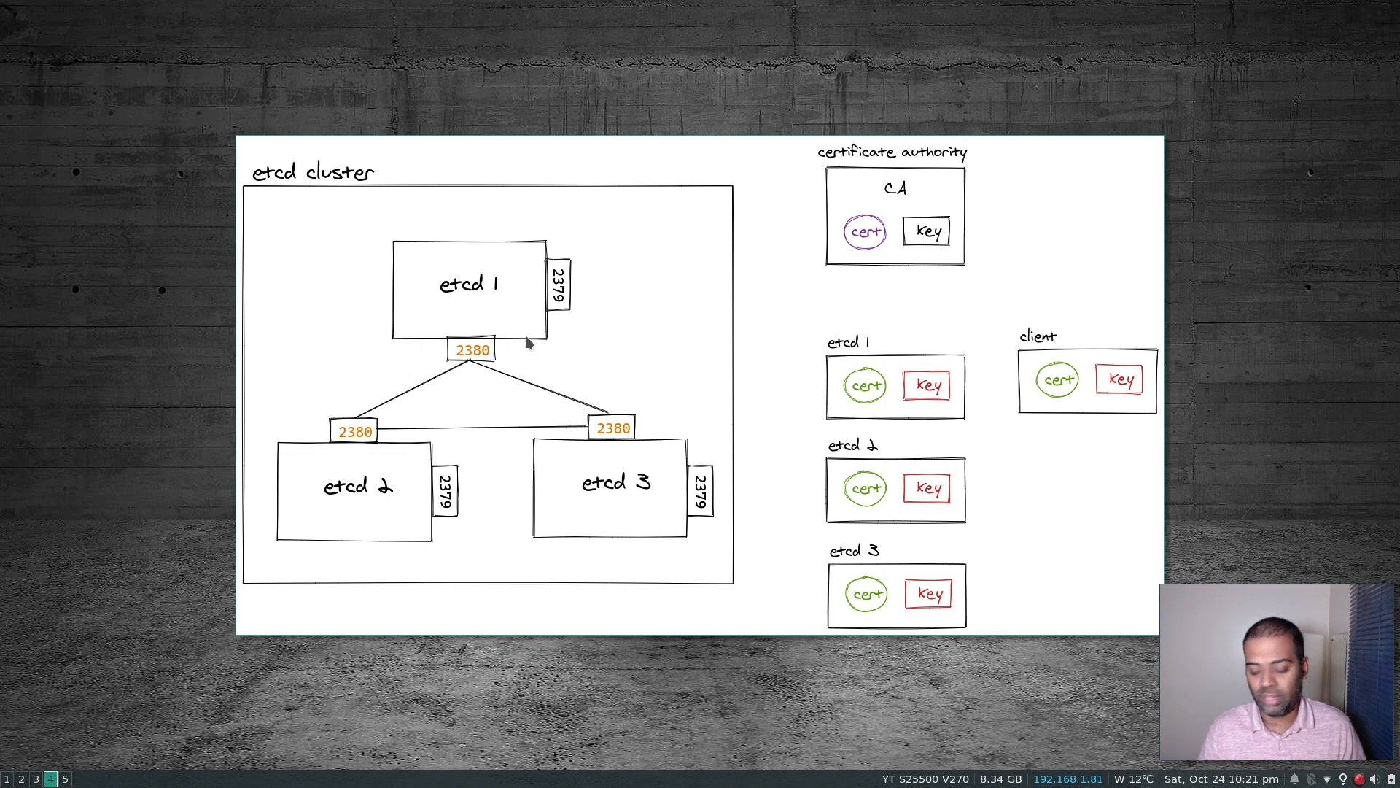
mouse_move(534, 369)
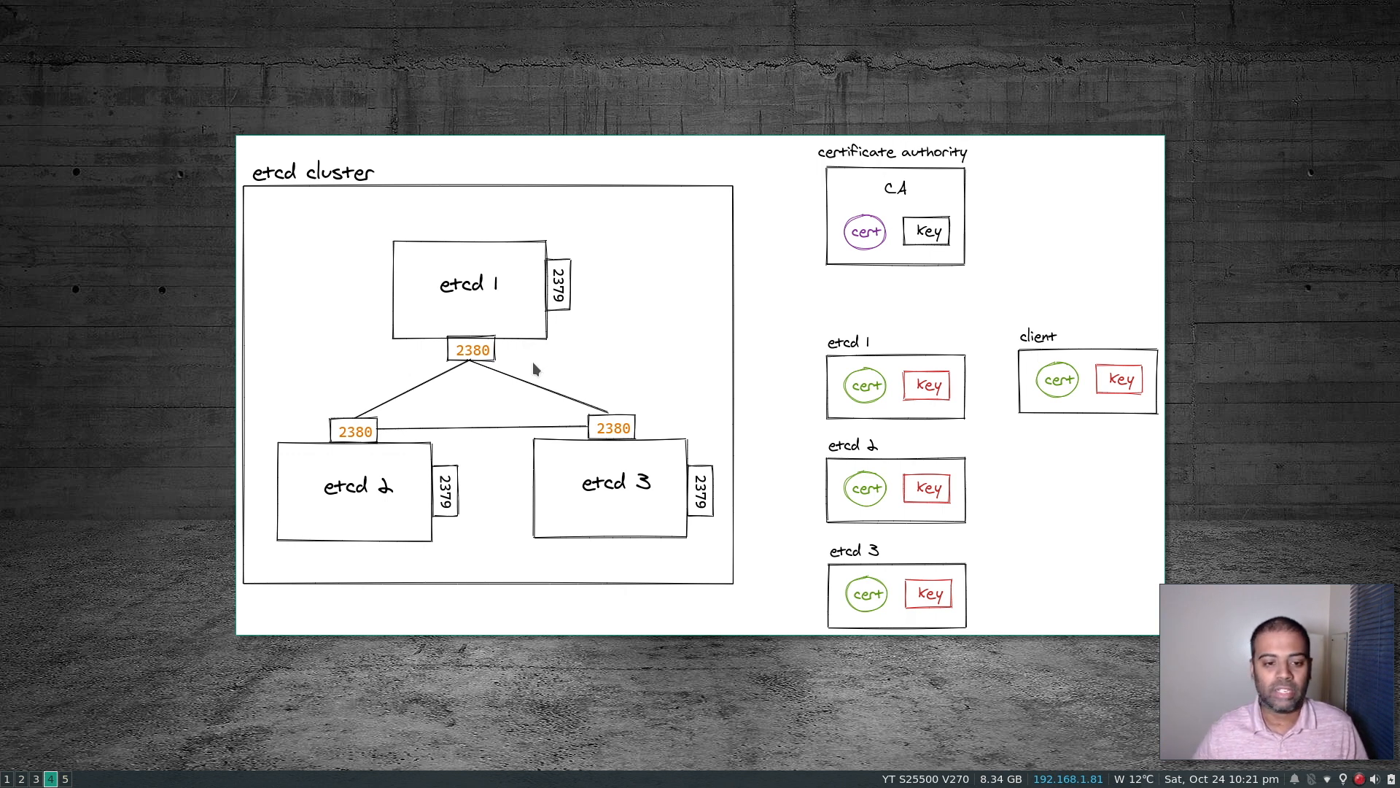
mouse_move(389, 266)
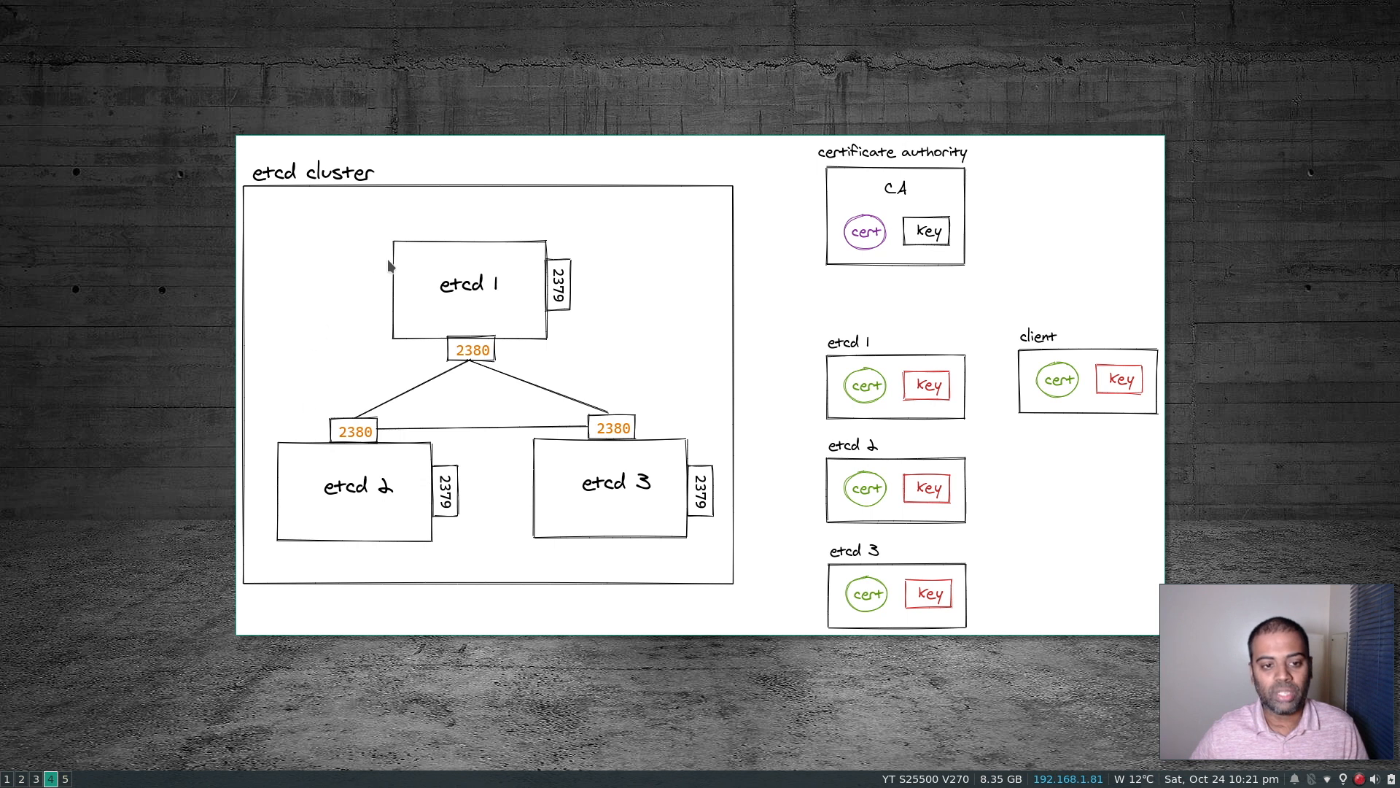
mouse_move(546, 420)
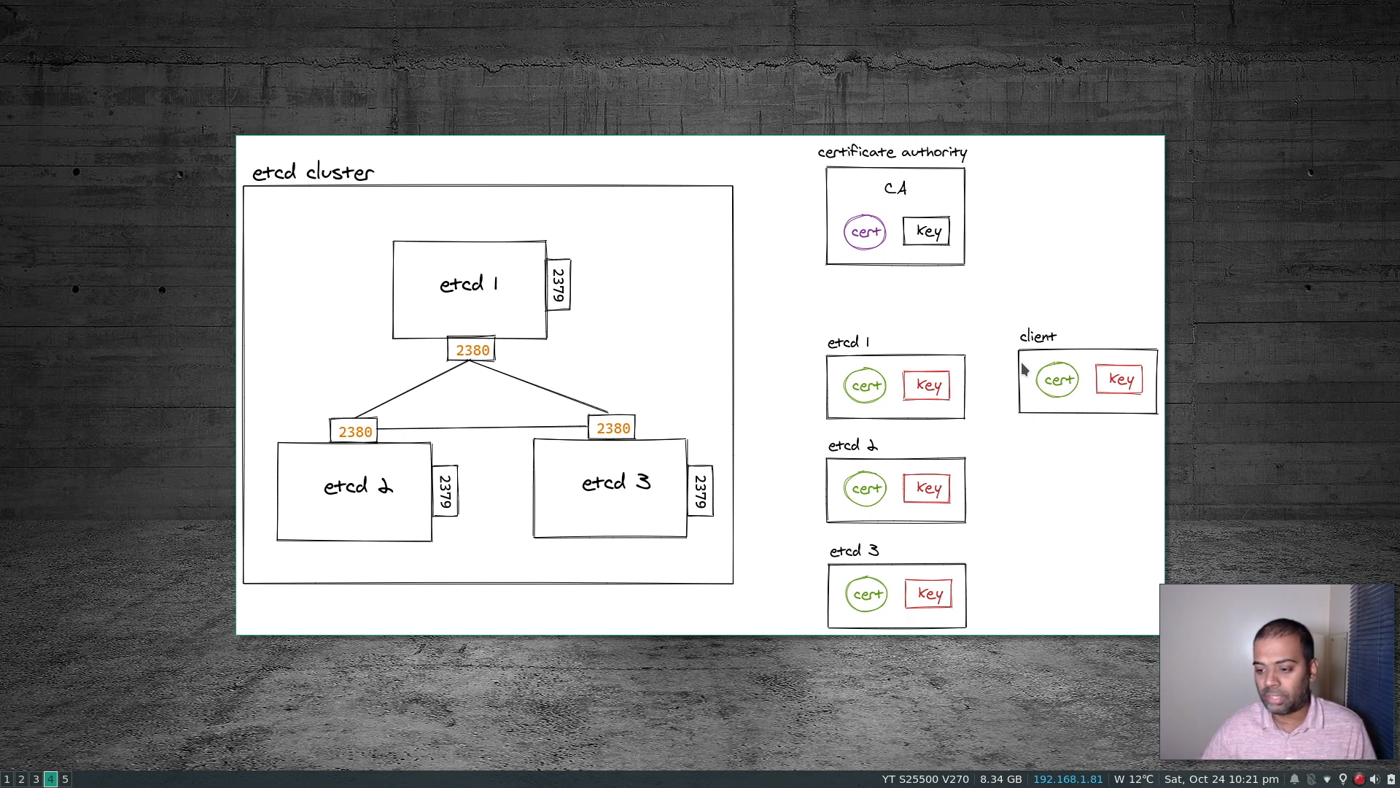
mouse_move(761, 355)
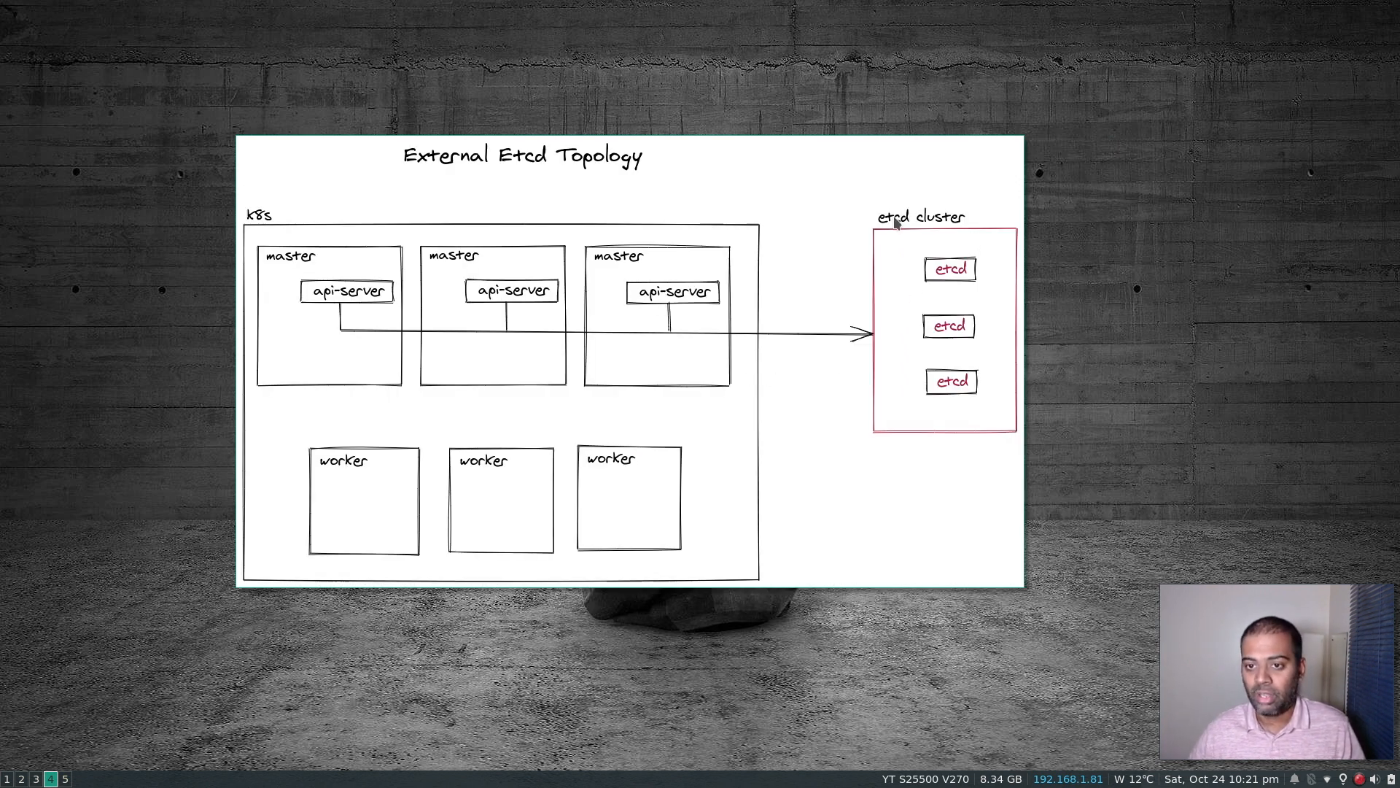
mouse_move(889, 379)
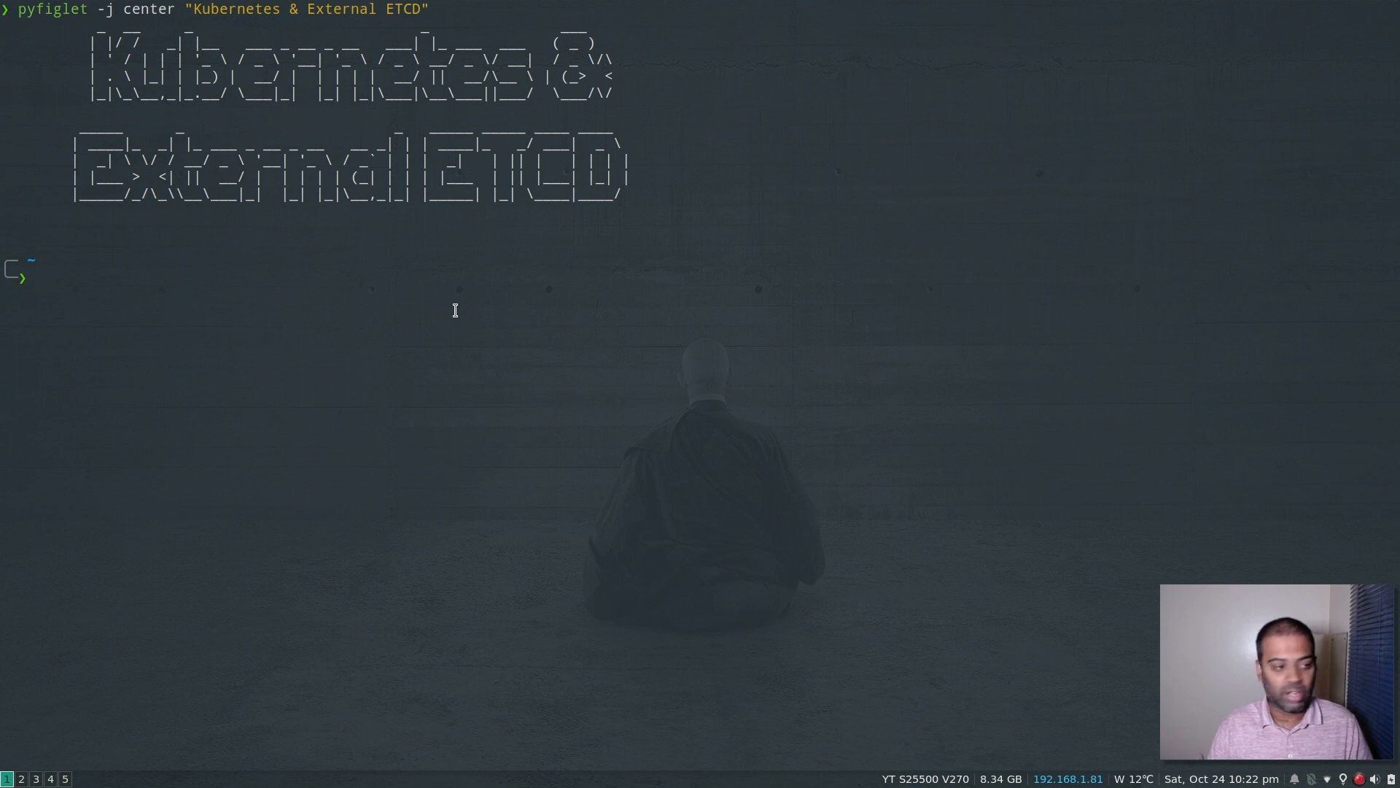
- Run kubectl get nodes and list kube-system resources, including the etcd-kmaster.example.com pod
type("kubectl get nodes")
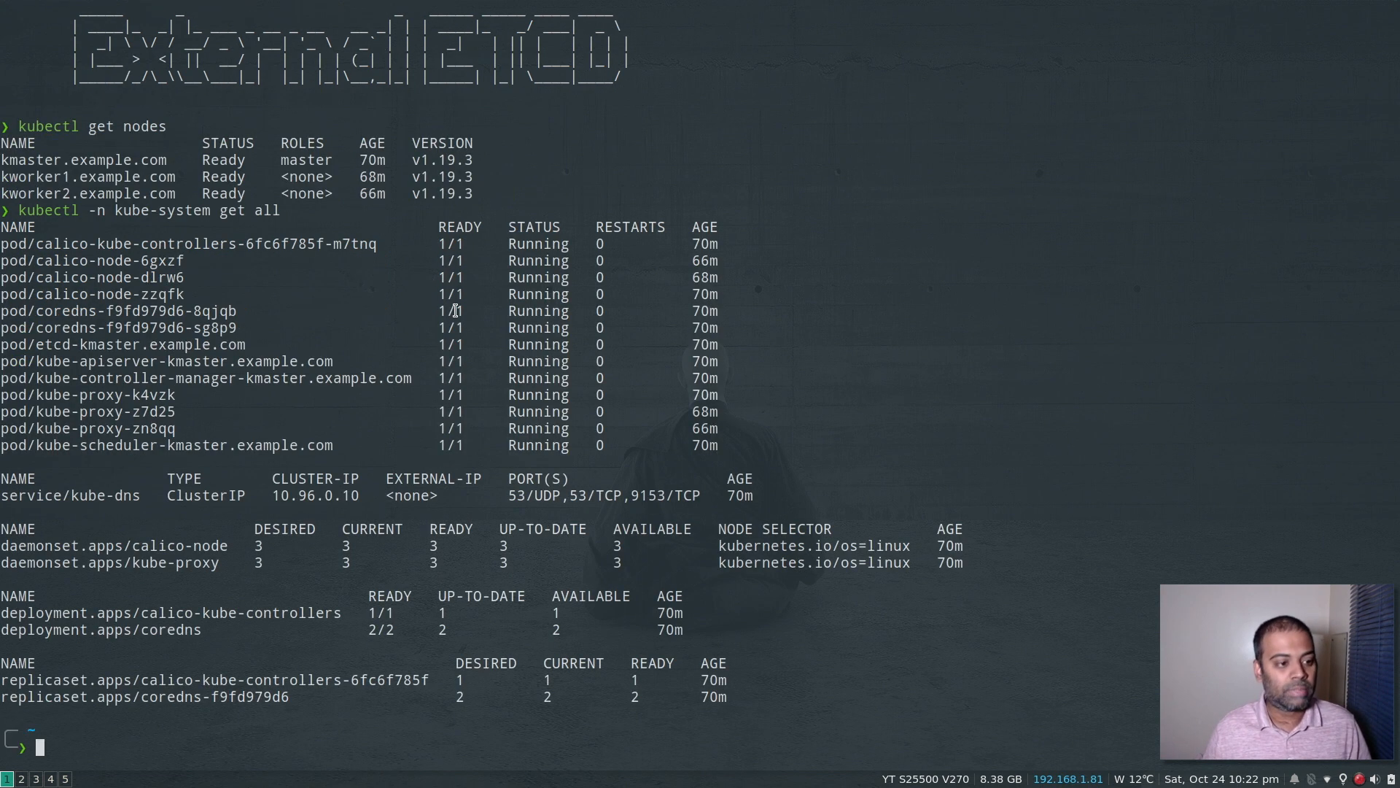
double_click(27, 345)
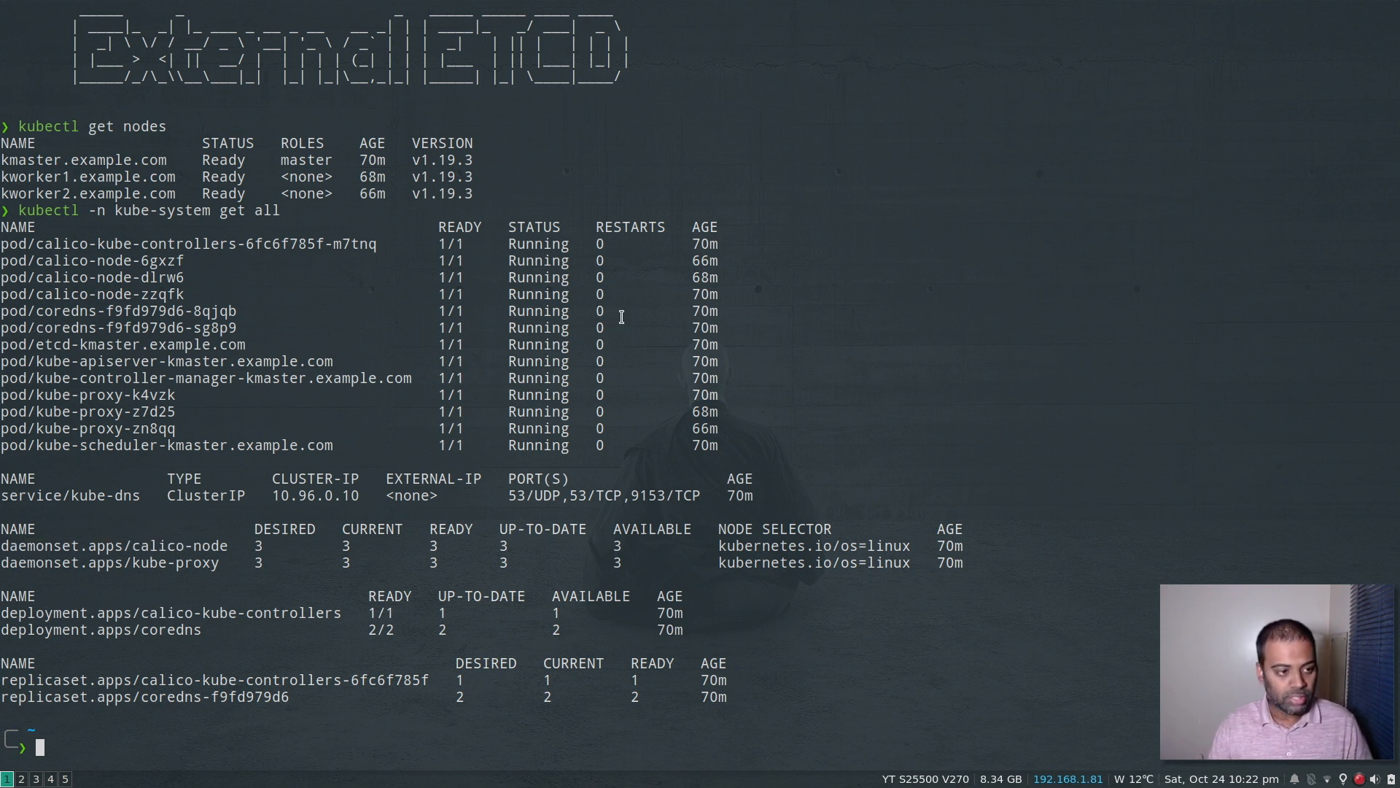
type("ssh root@172.16.16.100")
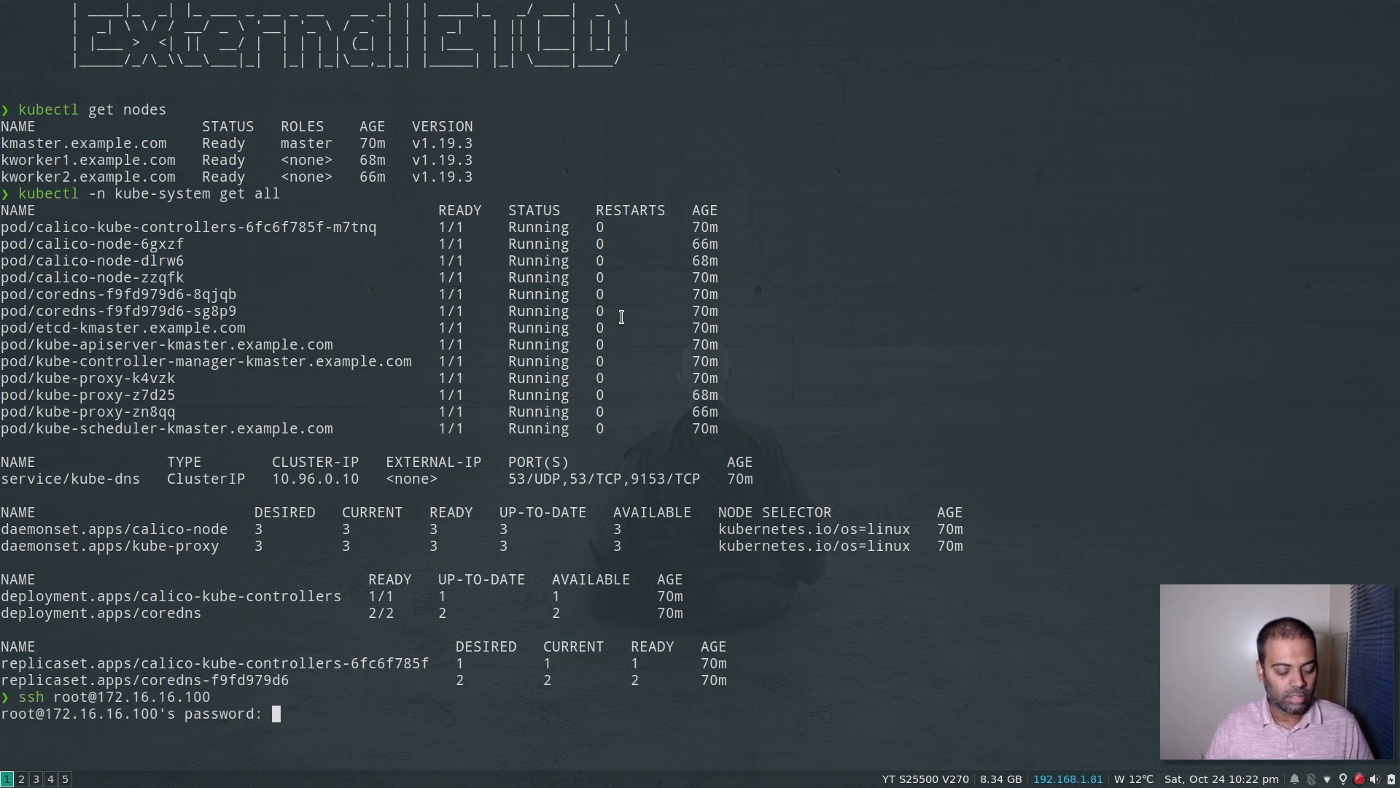
type("cd /etc")
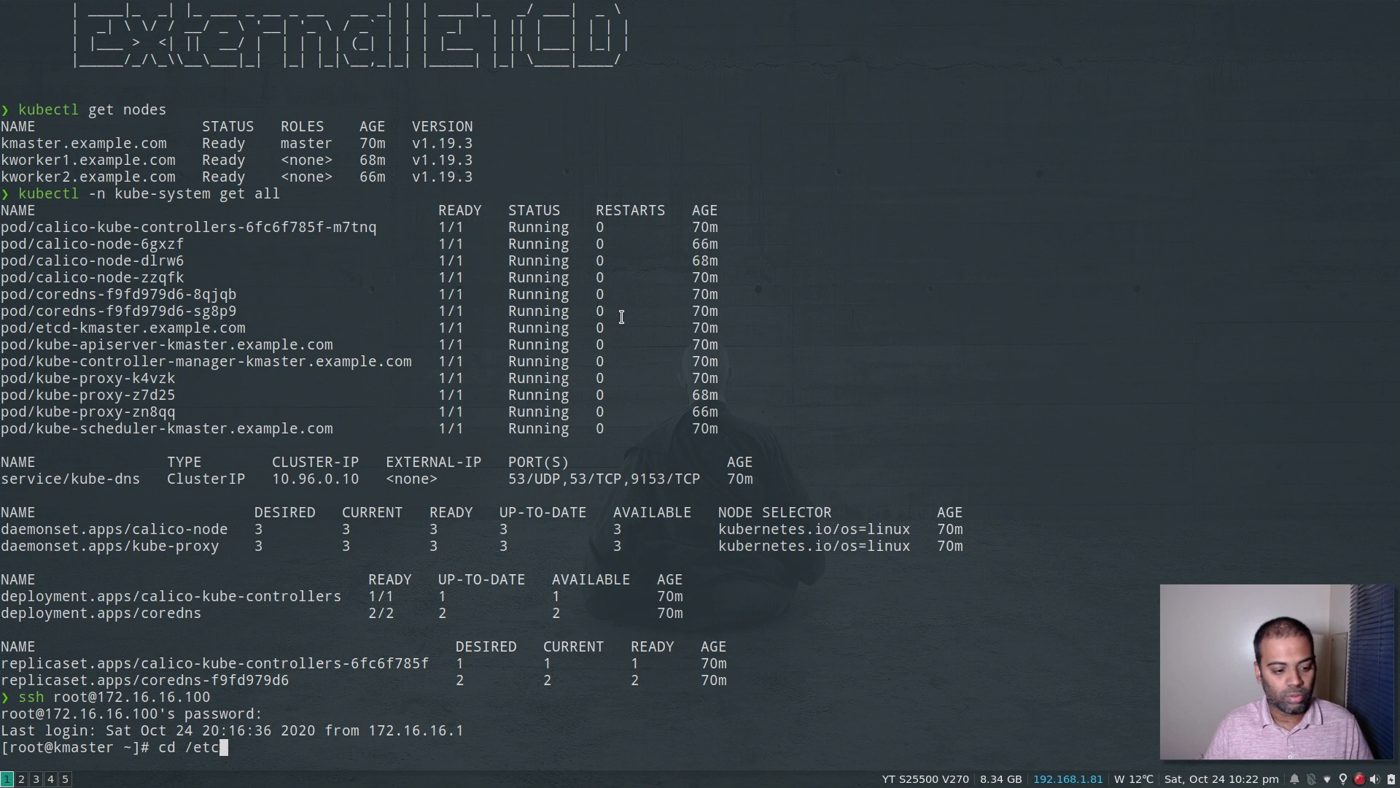
type("/kubernetes/manifests/")
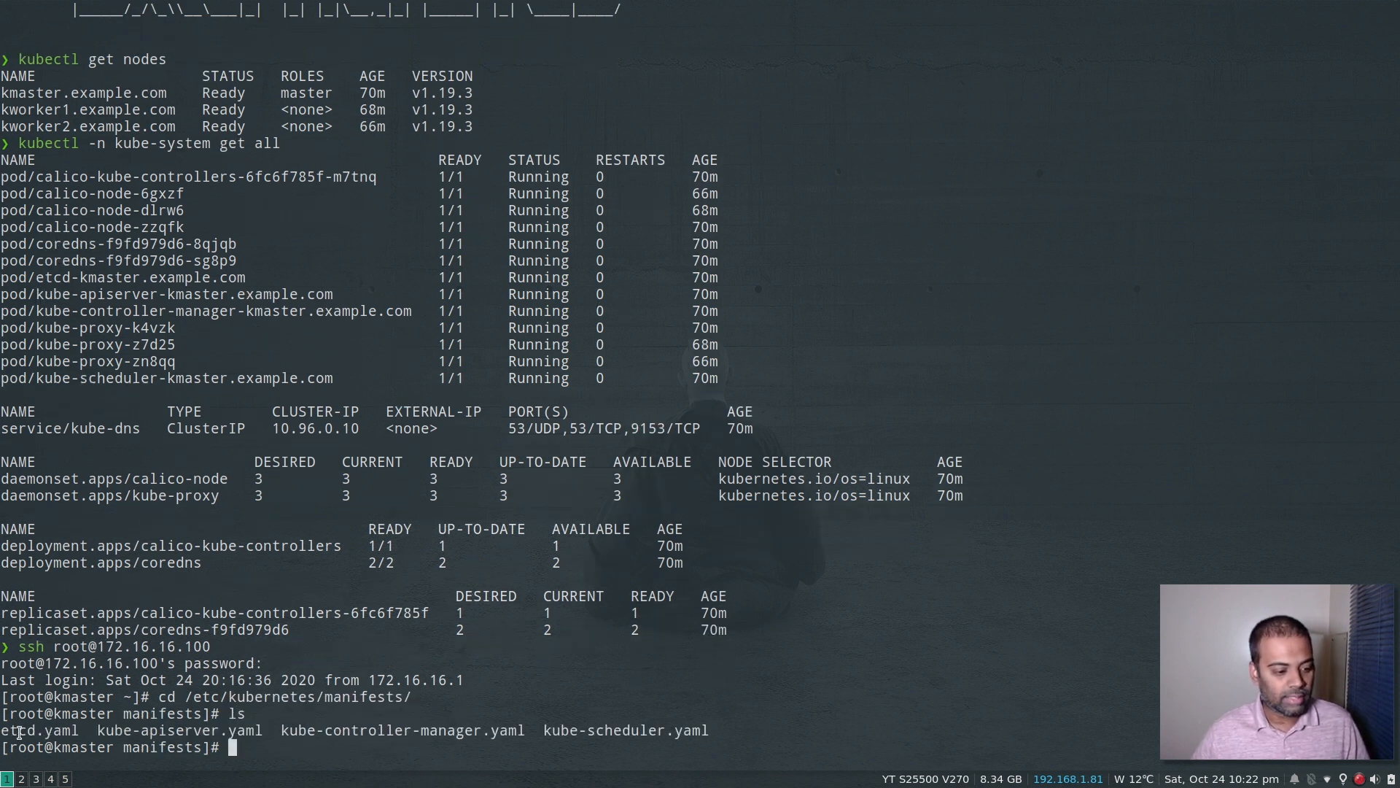
- Show etcd.yaml with less and scroll through its etcd command flags
double_click(40, 729)
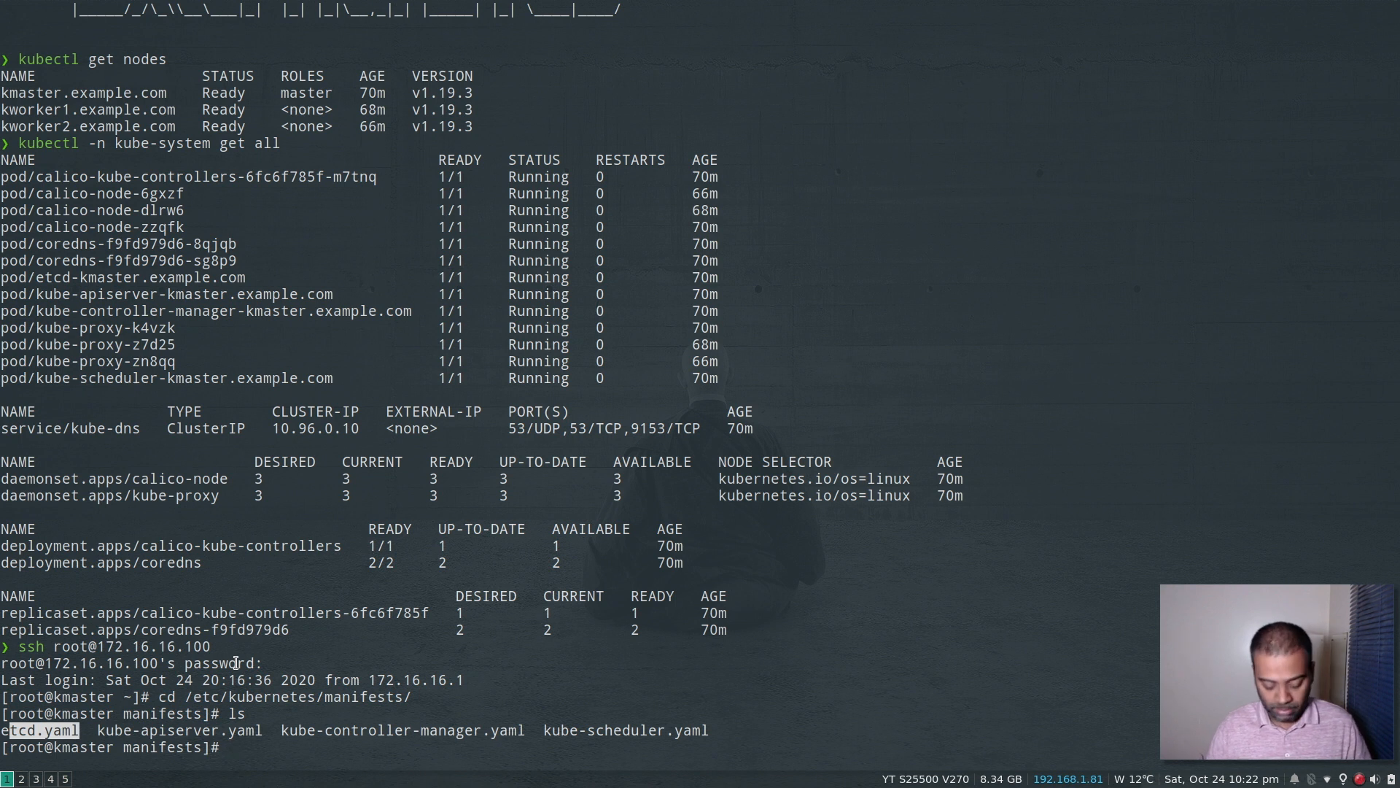
type("less etcd.yaml")
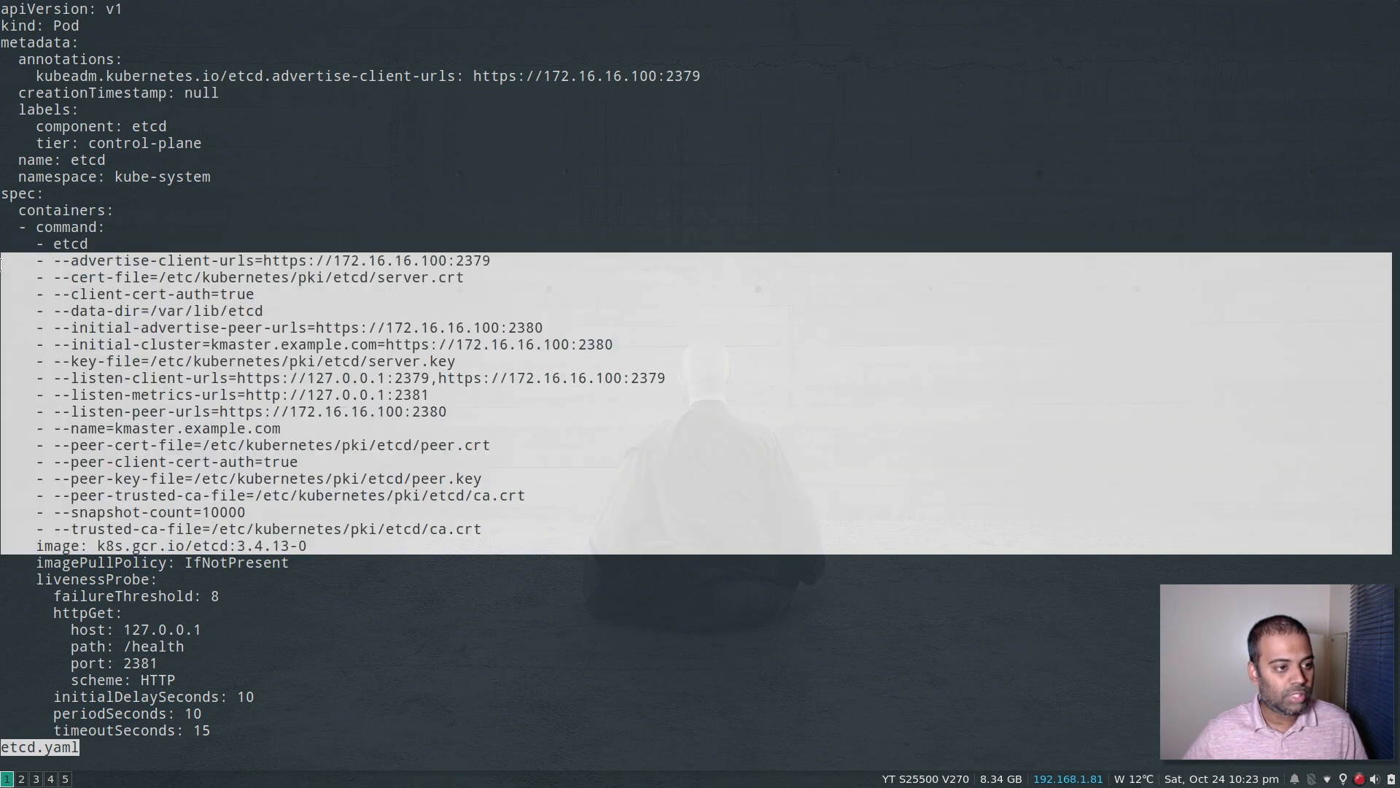
scroll("down", 3)
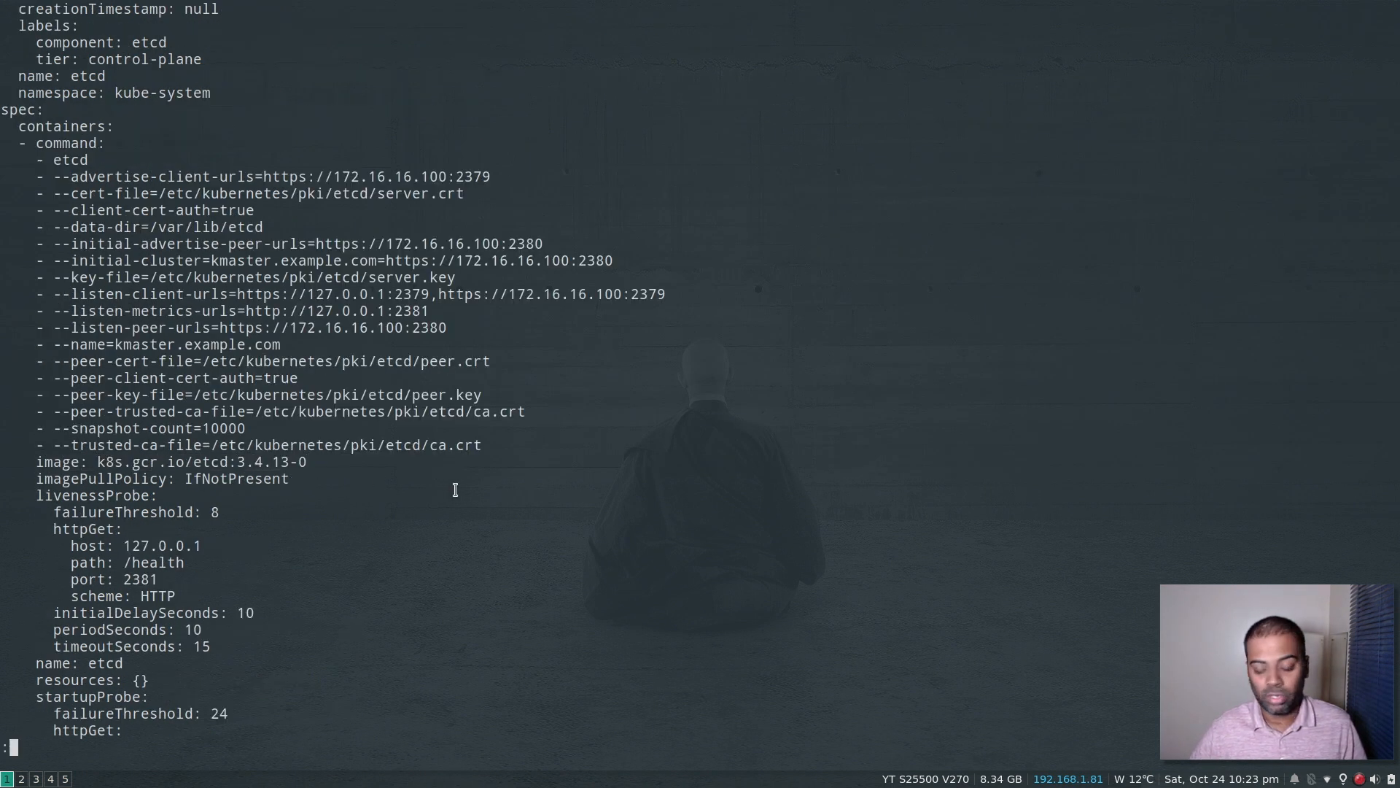
mouse_move(421, 480)
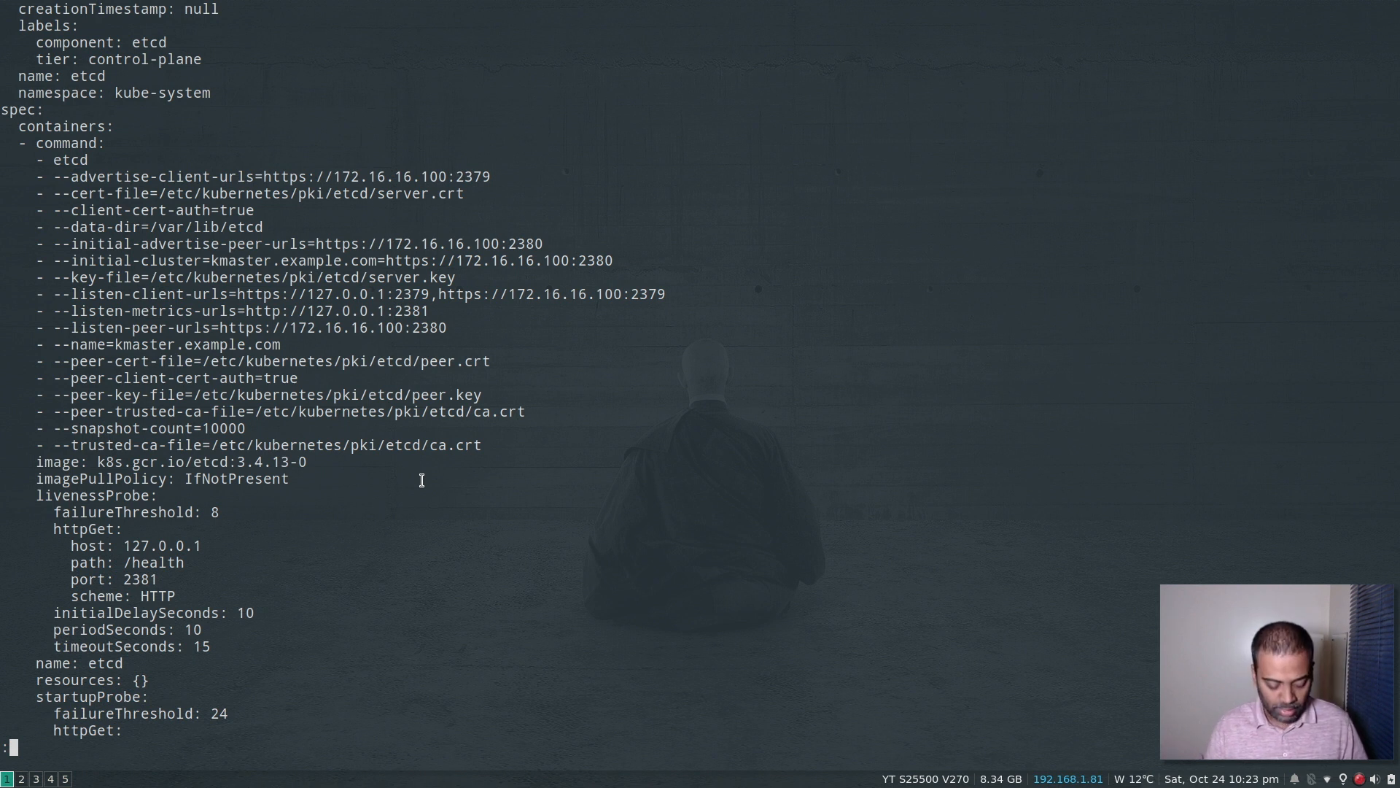